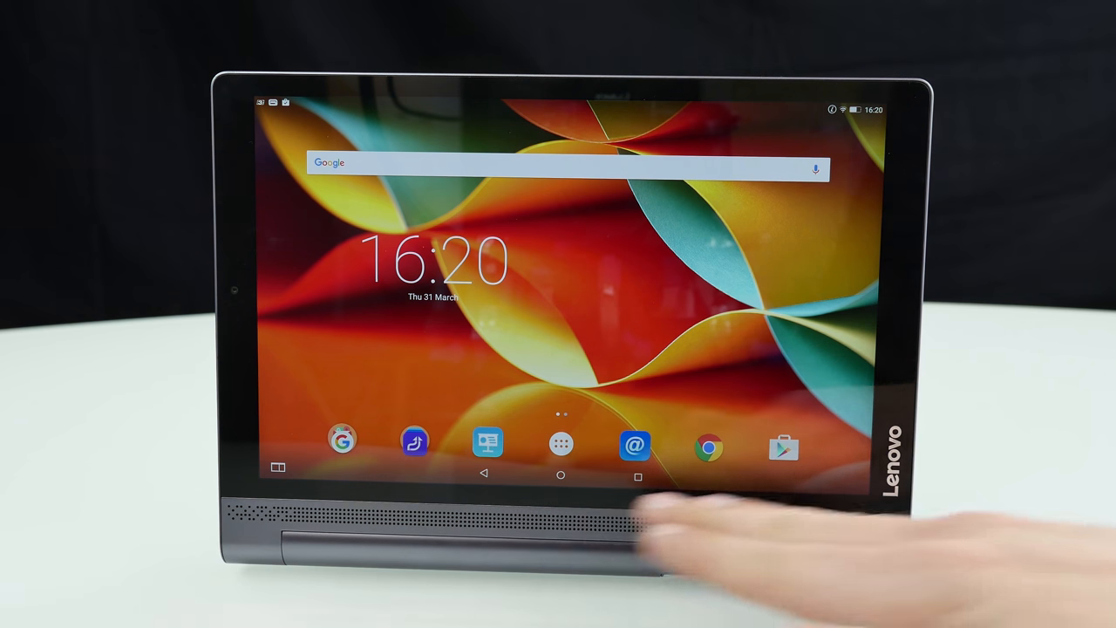
mouse_move(1089, 435)
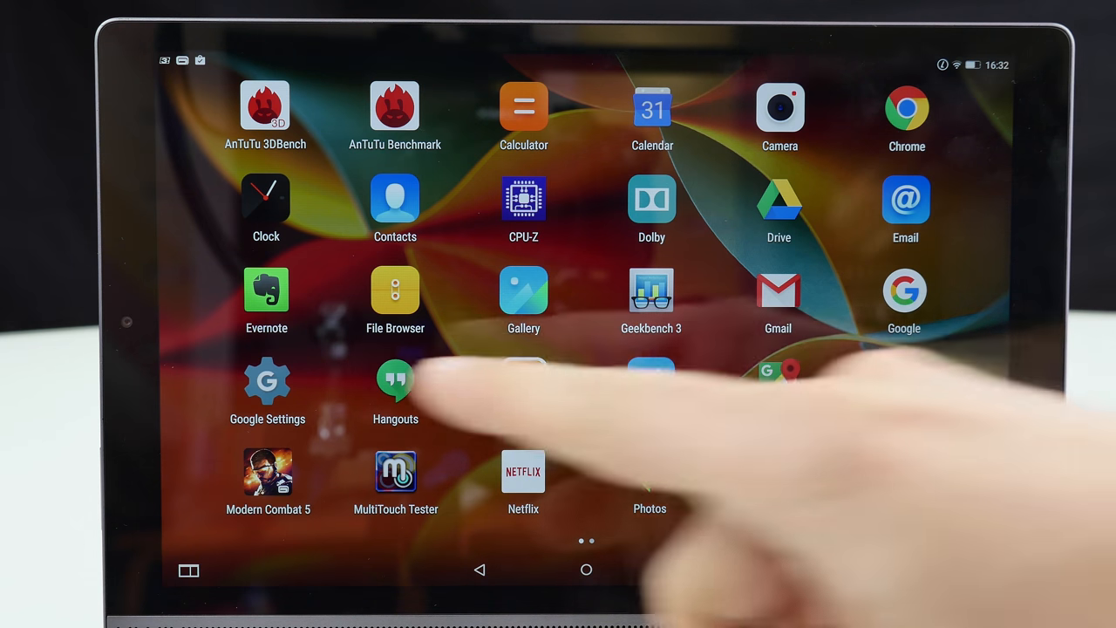
Open Settings and view, then dismiss, the saved atfW80 Wi-Fi network's options.
scroll("left", 3)
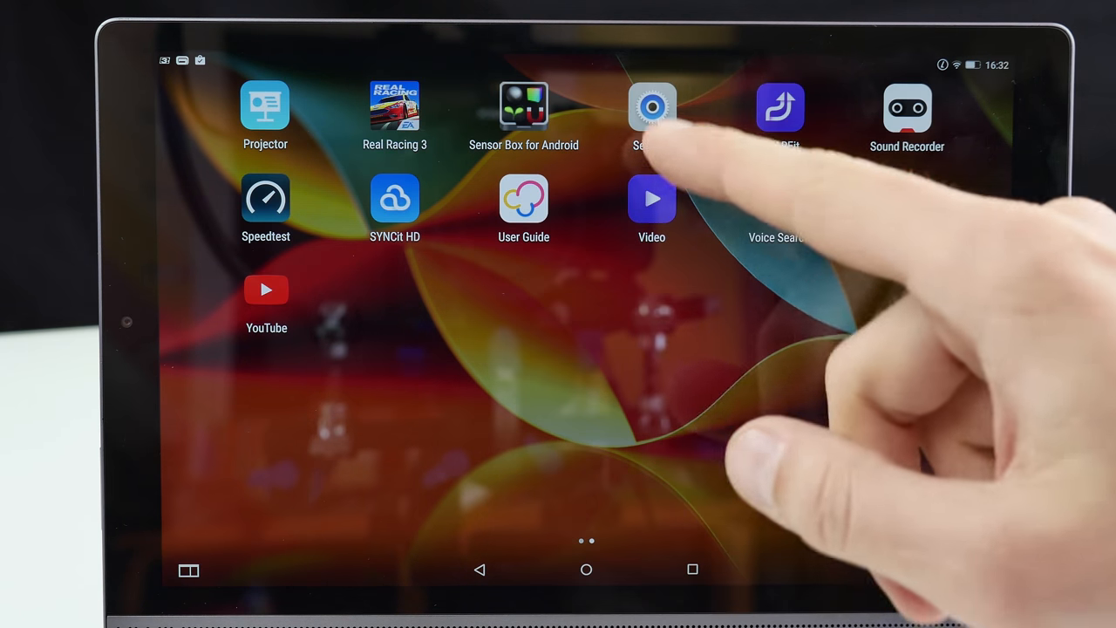
left_click(652, 107)
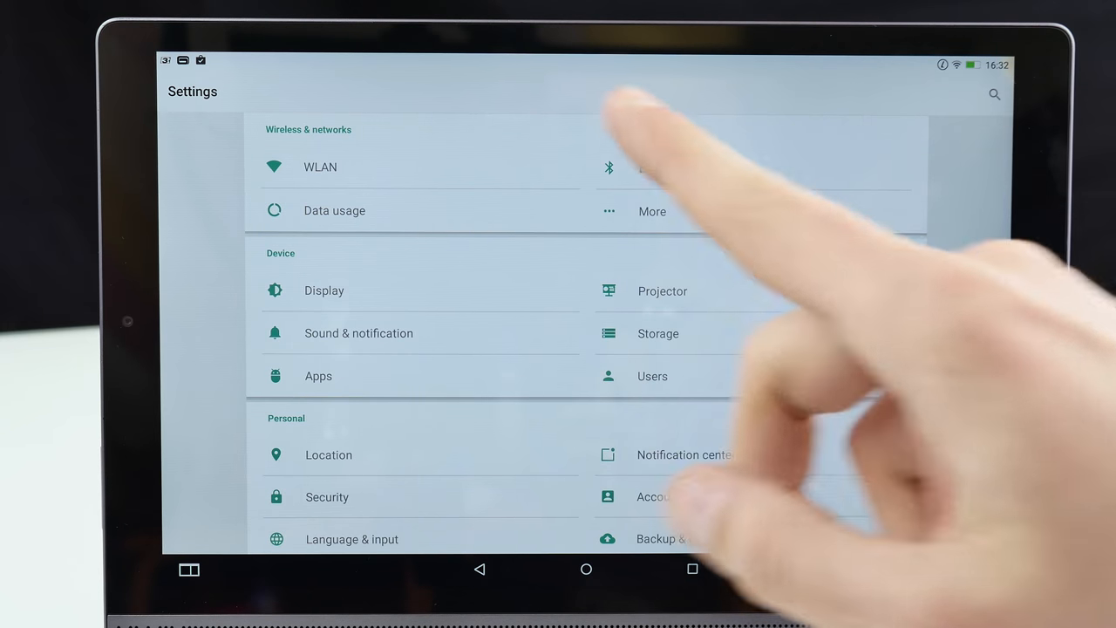
left_click(320, 166)
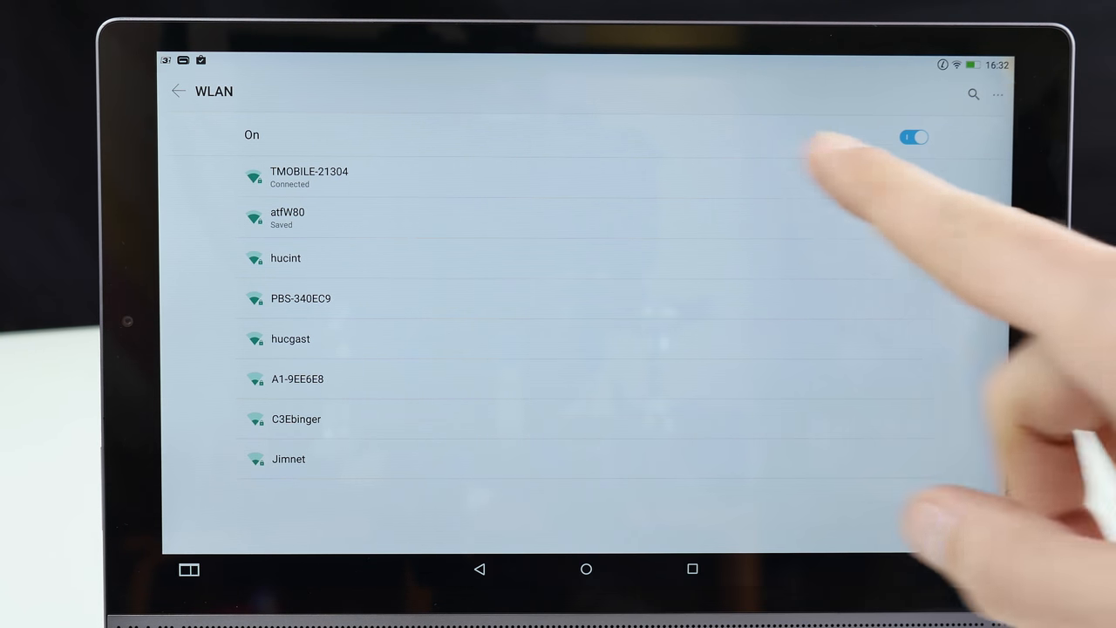
left_click(287, 217)
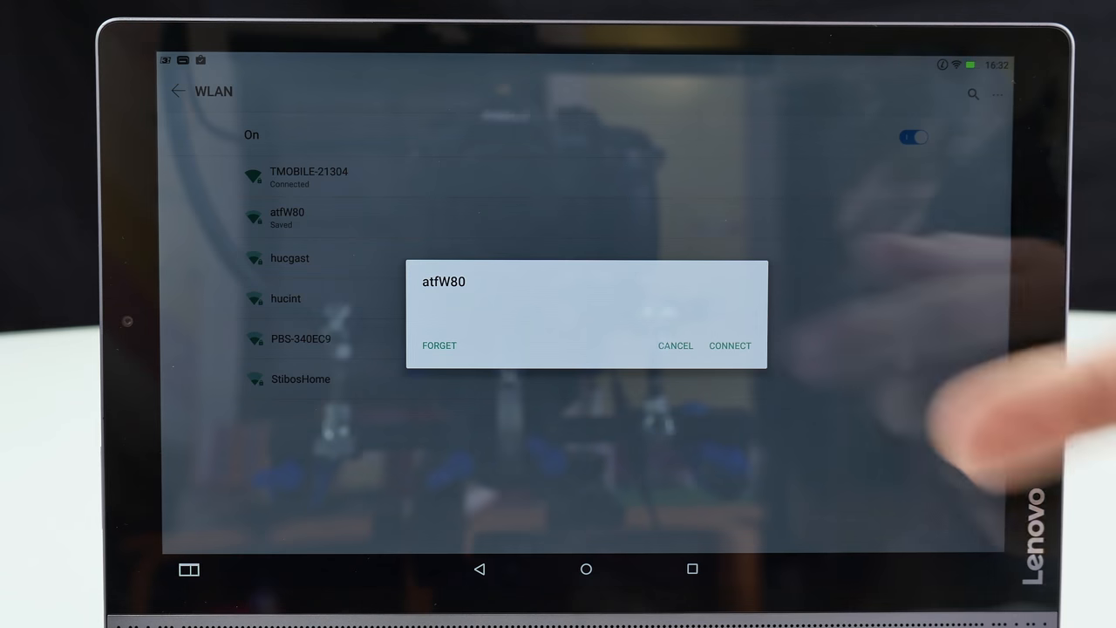
left_click(675, 345)
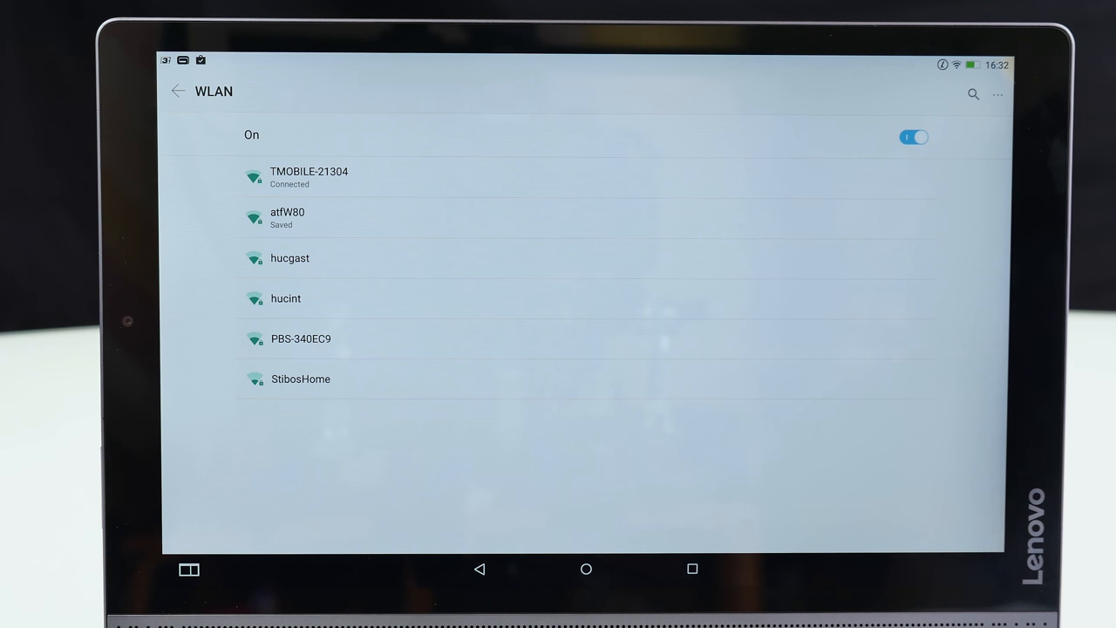
left_click(178, 91)
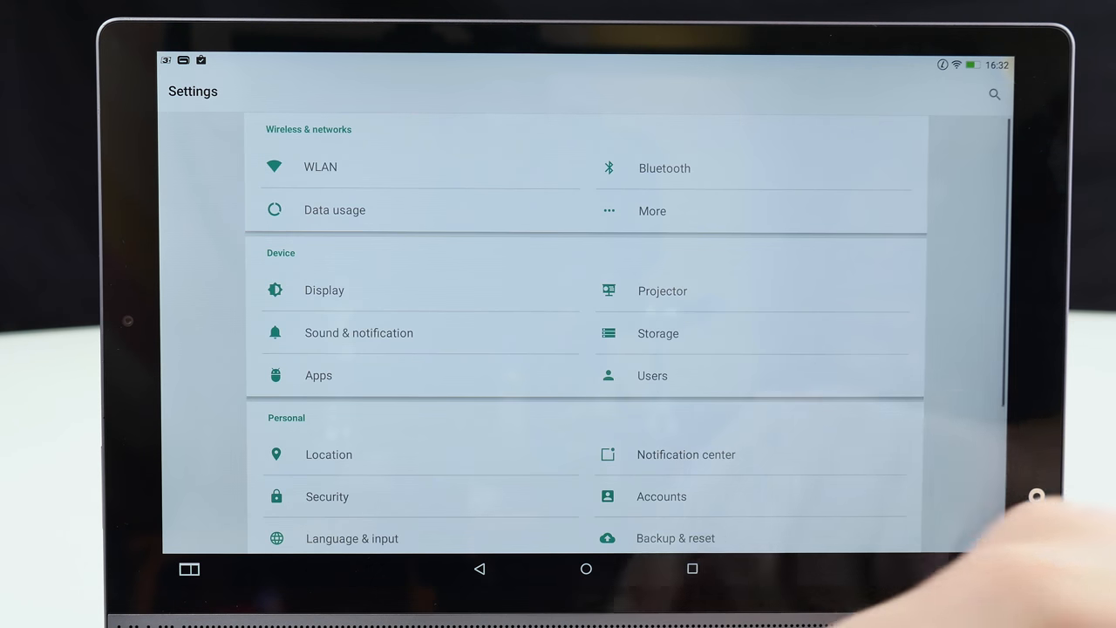
Look through the Bluetooth settings, then open the Projector settings page.
left_click(665, 167)
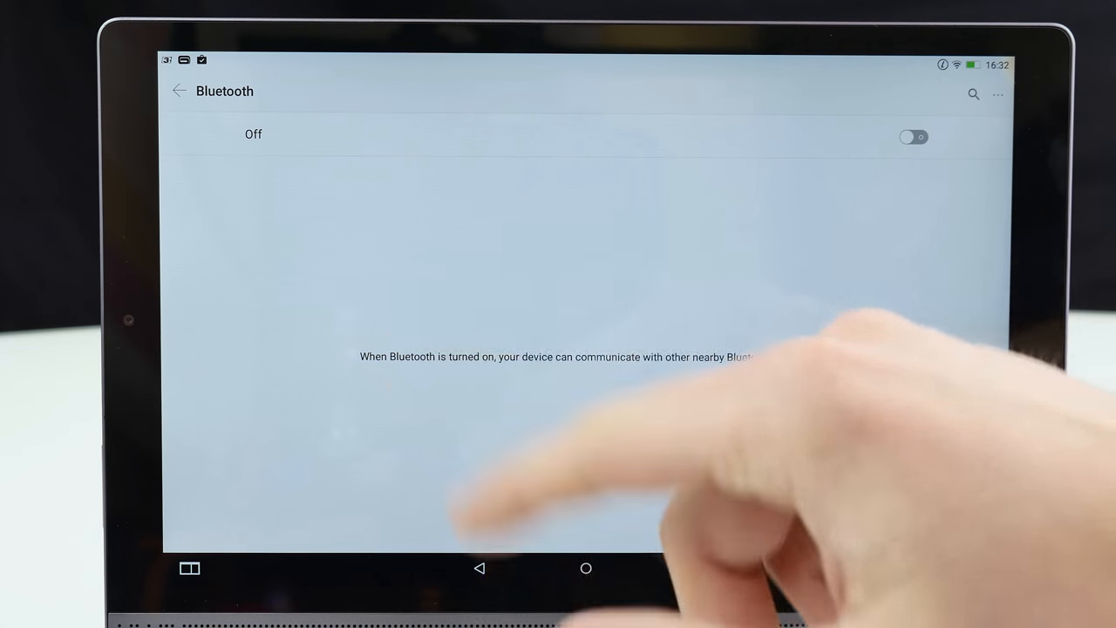
left_click(178, 91)
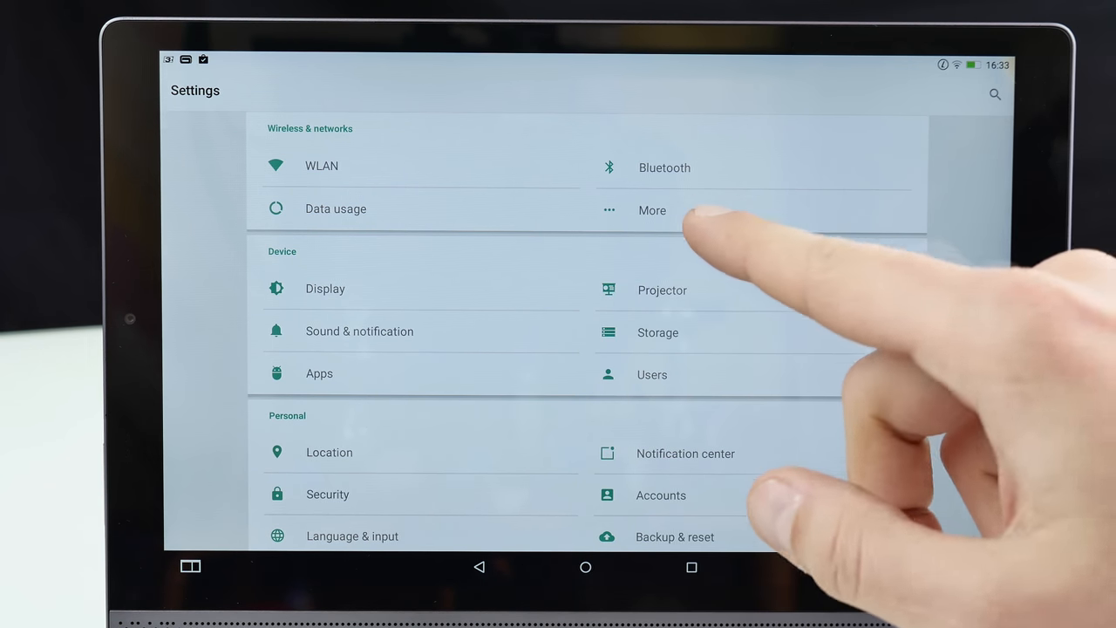
left_click(652, 210)
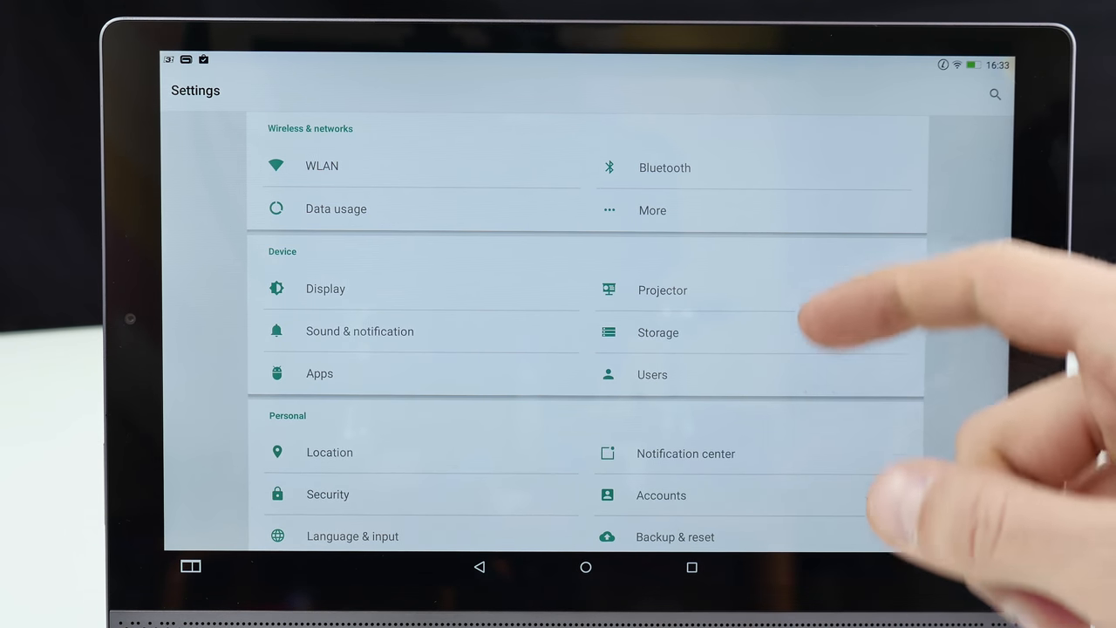
left_click(662, 289)
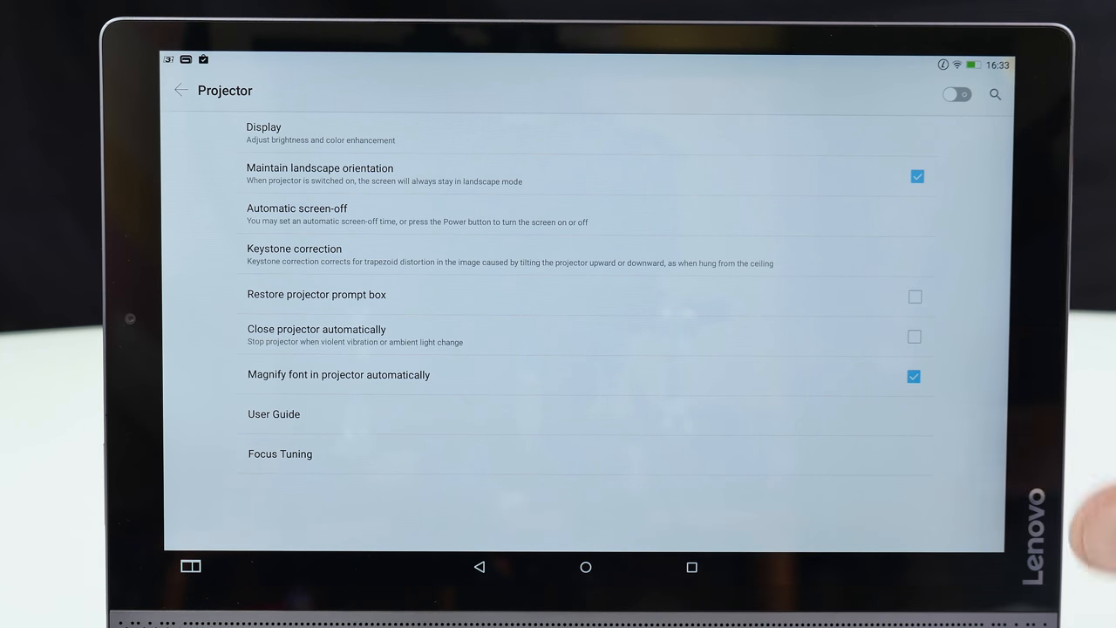
Drag the keystone correction slider, then switch the projector on and answer its prompt.
left_click(294, 249)
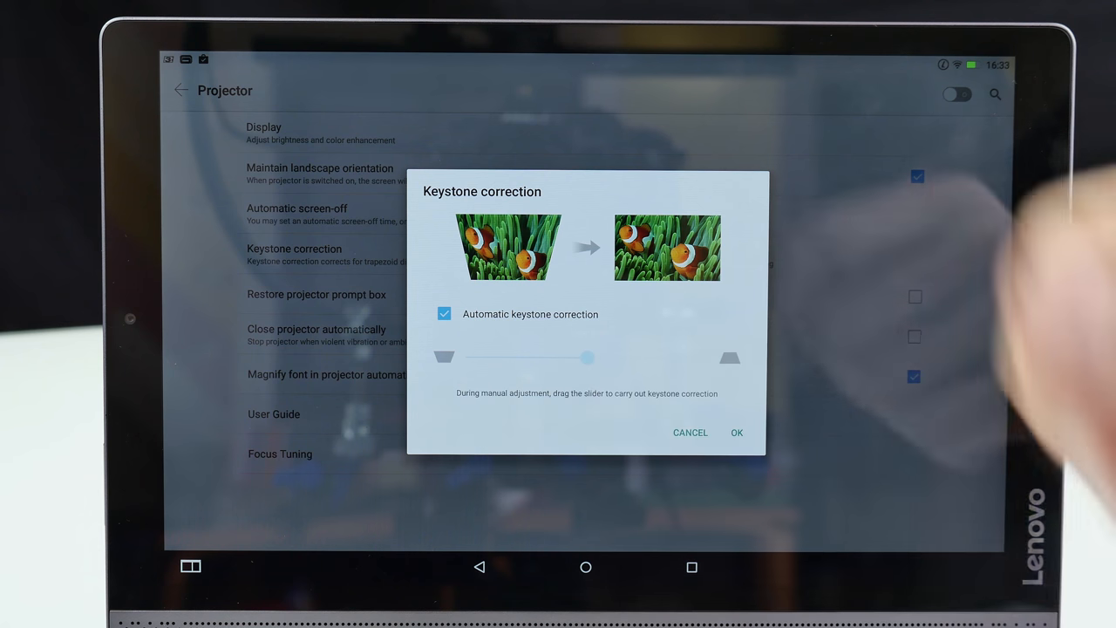
left_click_drag(589, 357, 444, 357)
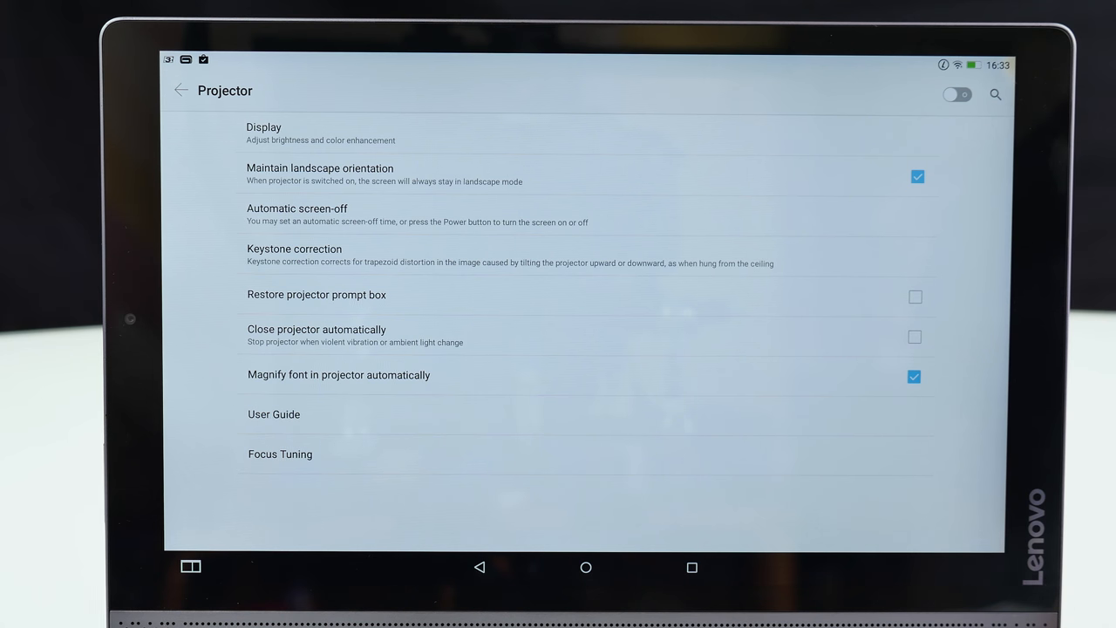
left_click(956, 95)
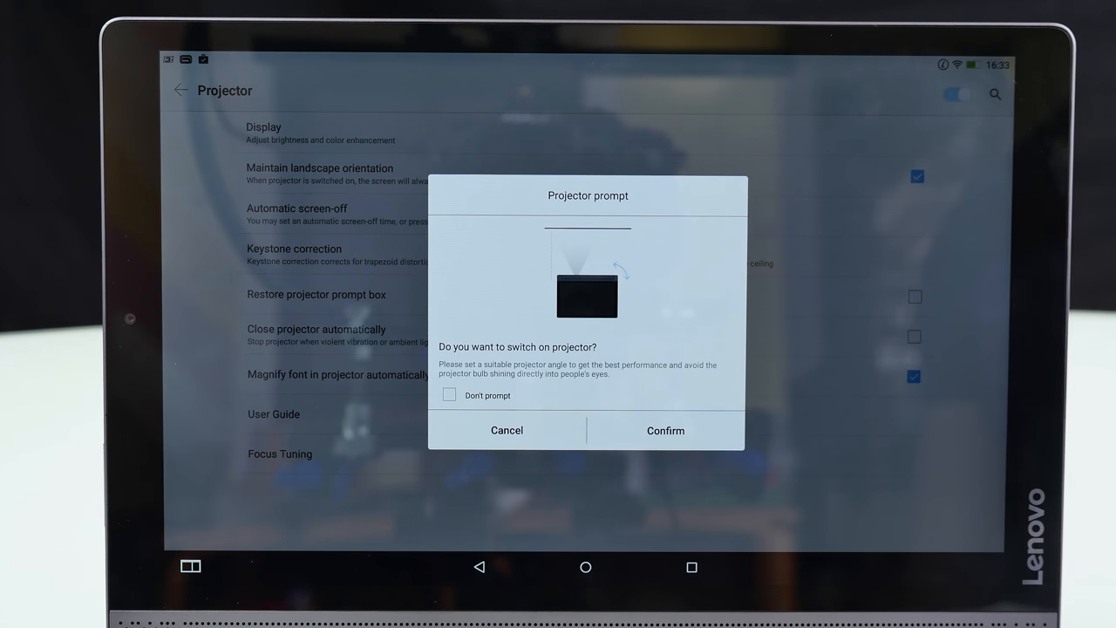
left_click(505, 430)
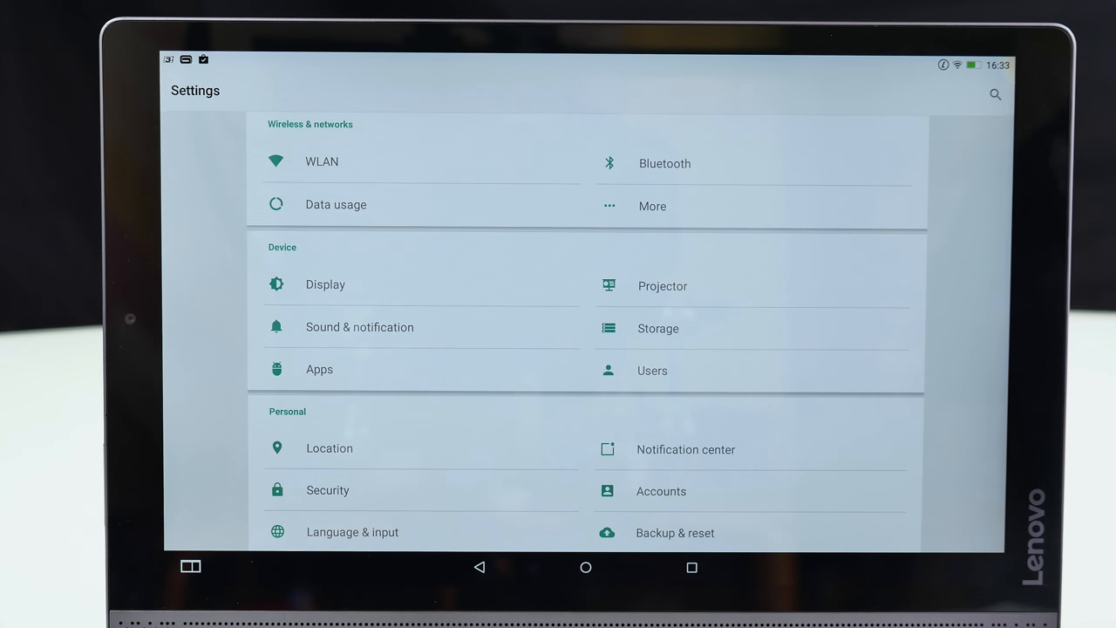
scroll("down", 3)
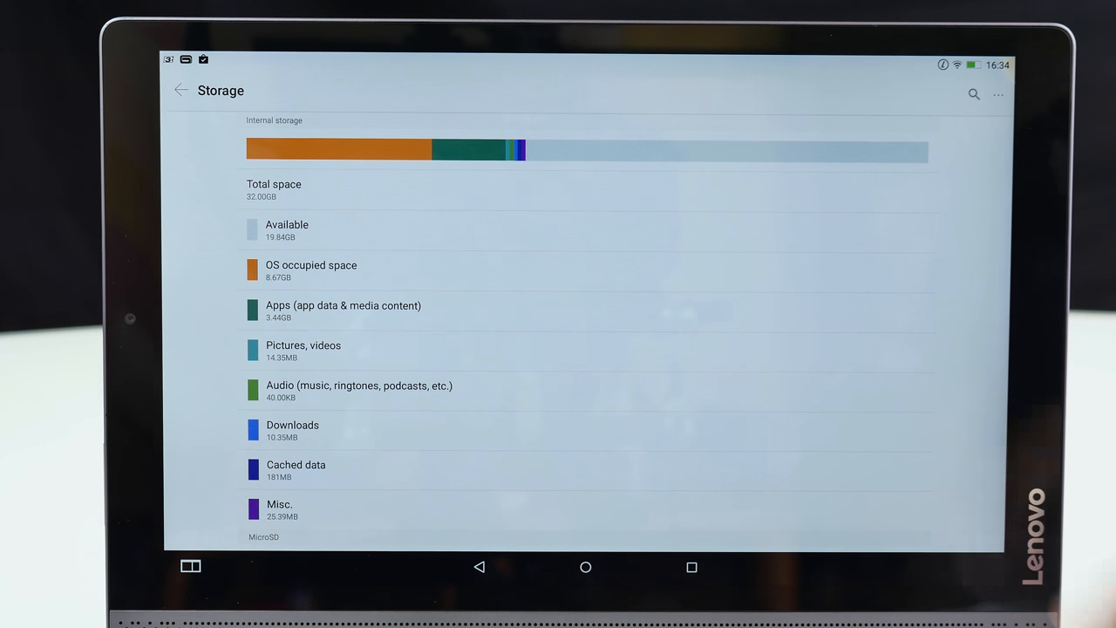
scroll("down", 3)
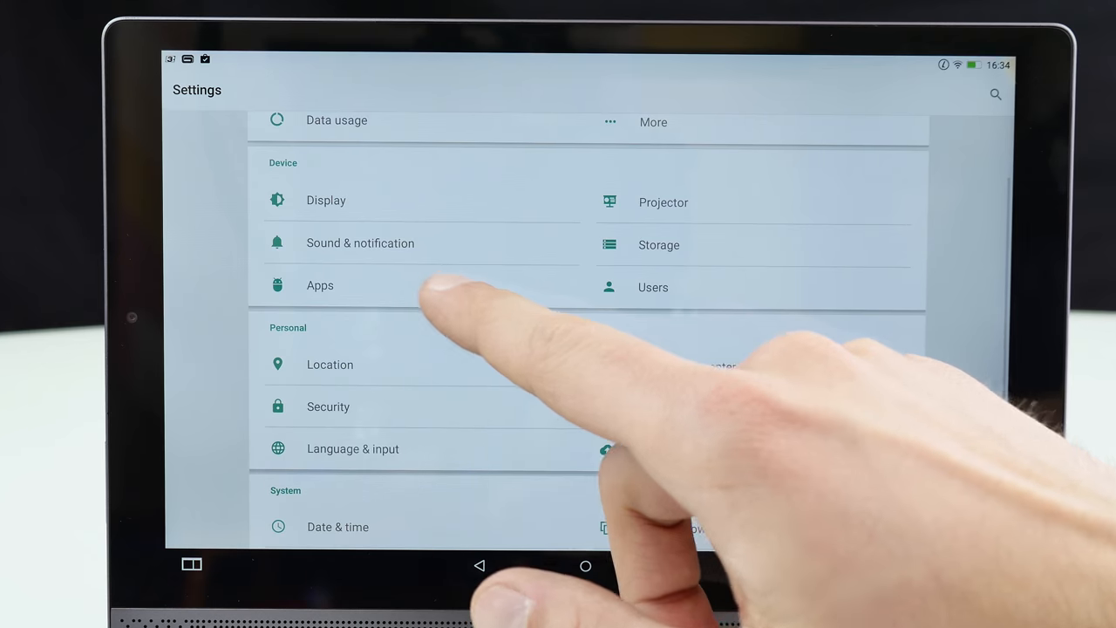
Scroll to System and open About tablet: Lenovo YT3-X90F, Android 5.1.
left_click(319, 286)
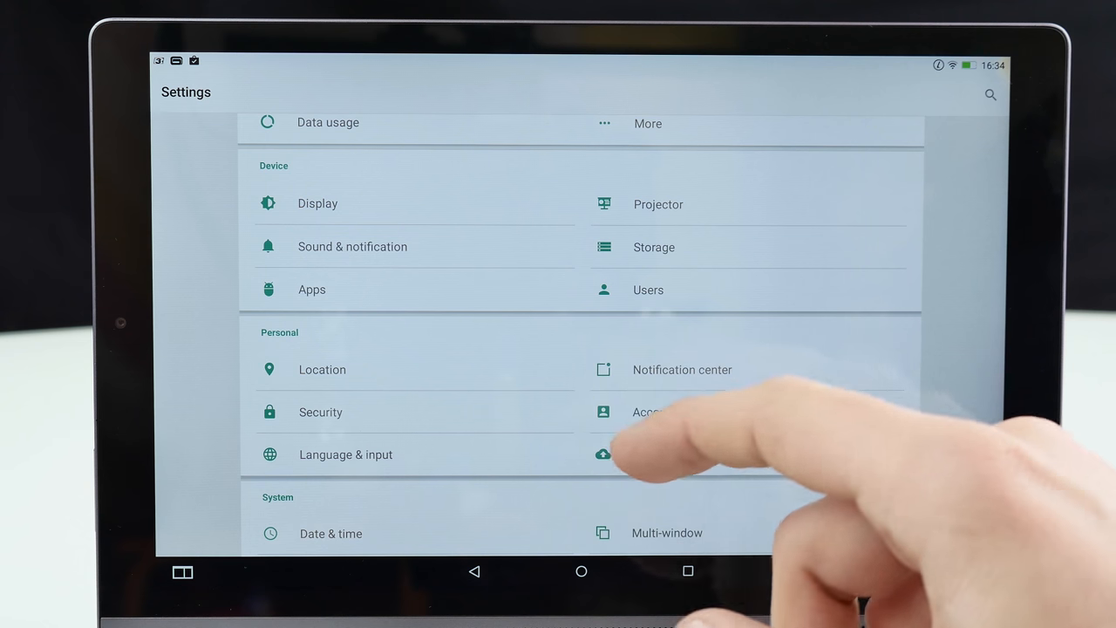
scroll("down", 3)
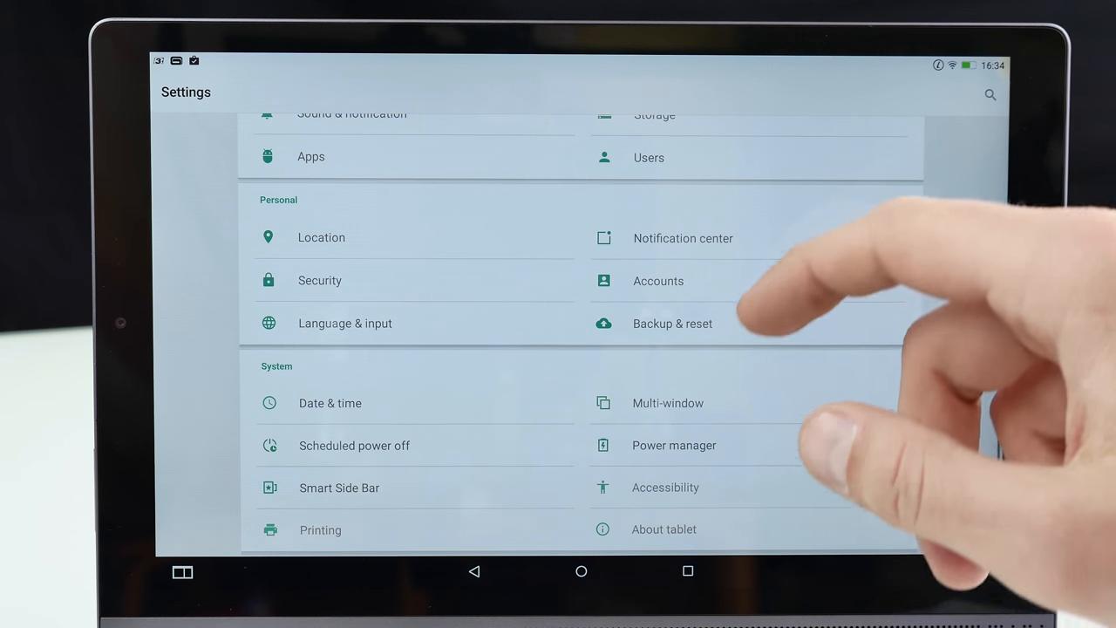
mouse_move(663, 487)
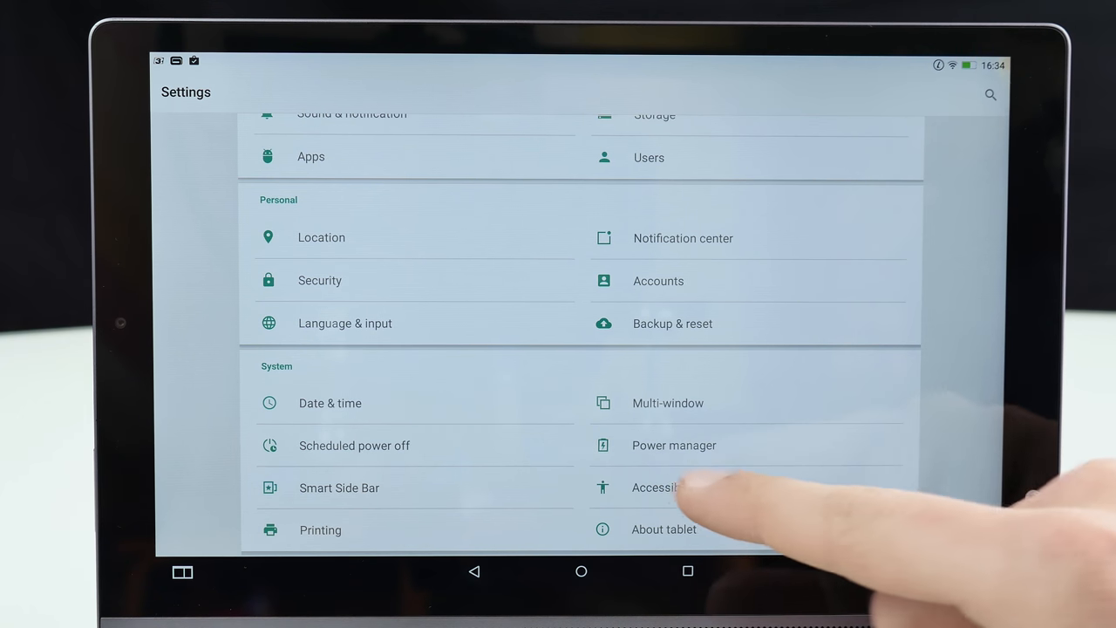
left_click(663, 528)
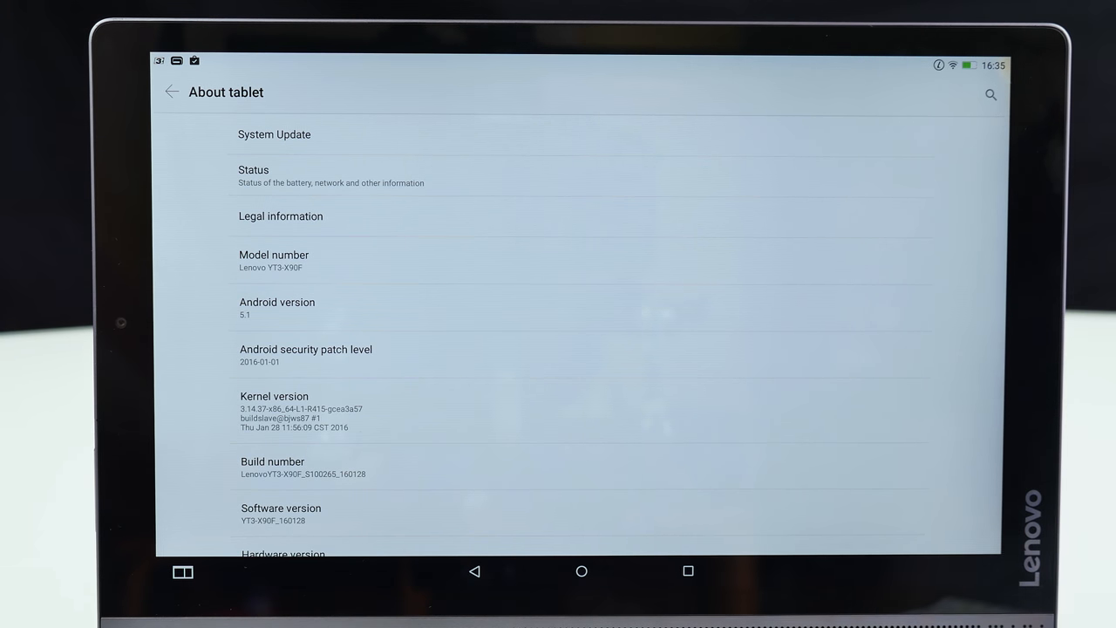
Go back from the About tablet page to the main Settings list.
left_click(171, 91)
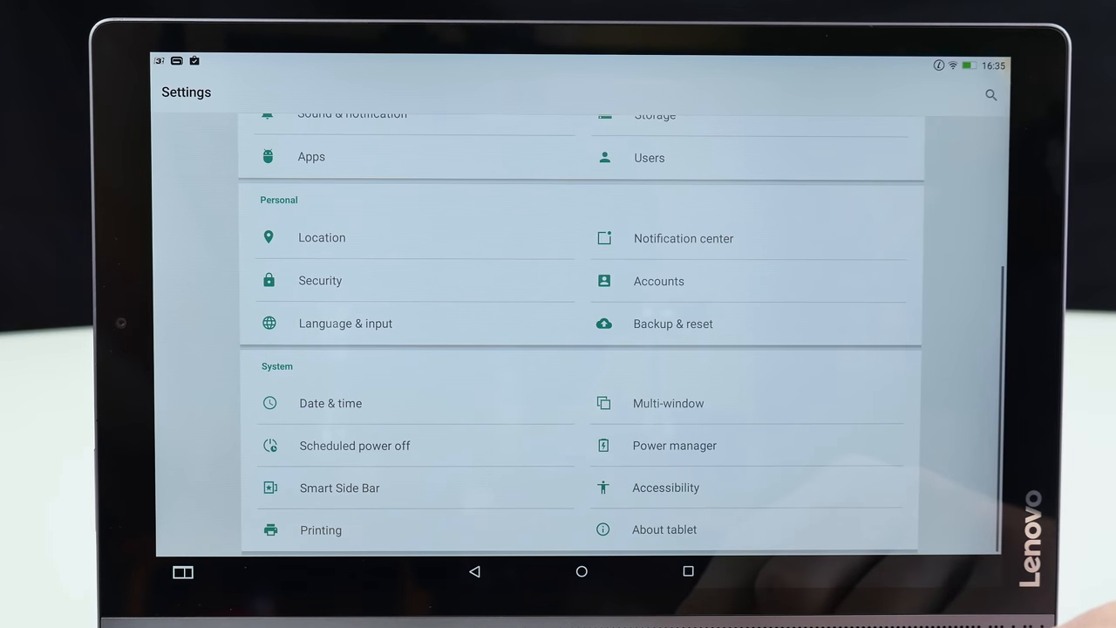
left_click(674, 444)
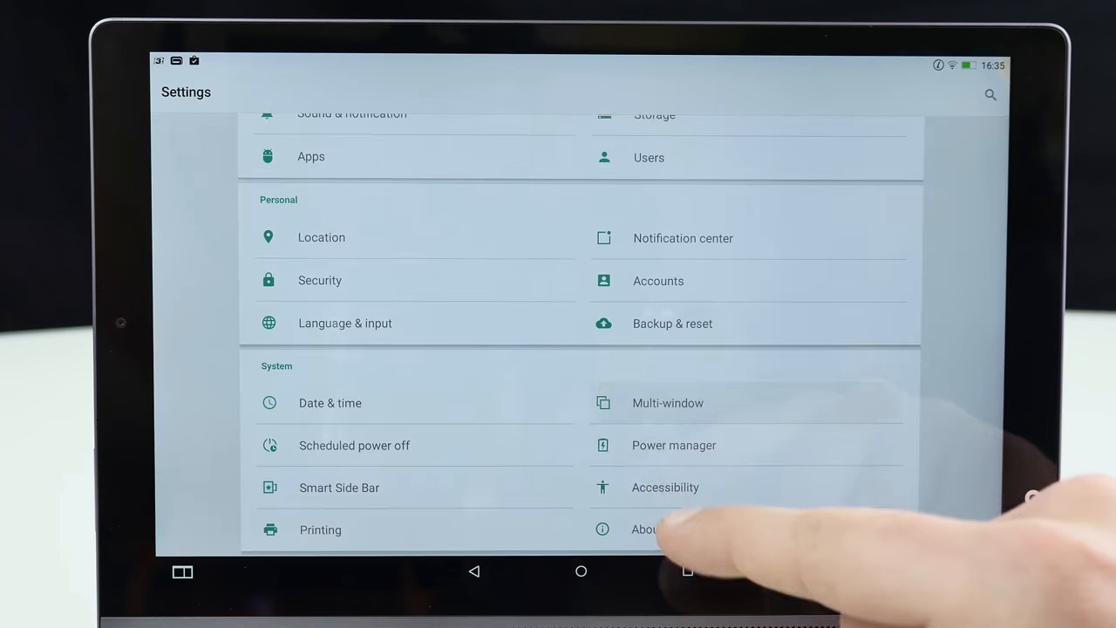
left_click(668, 402)
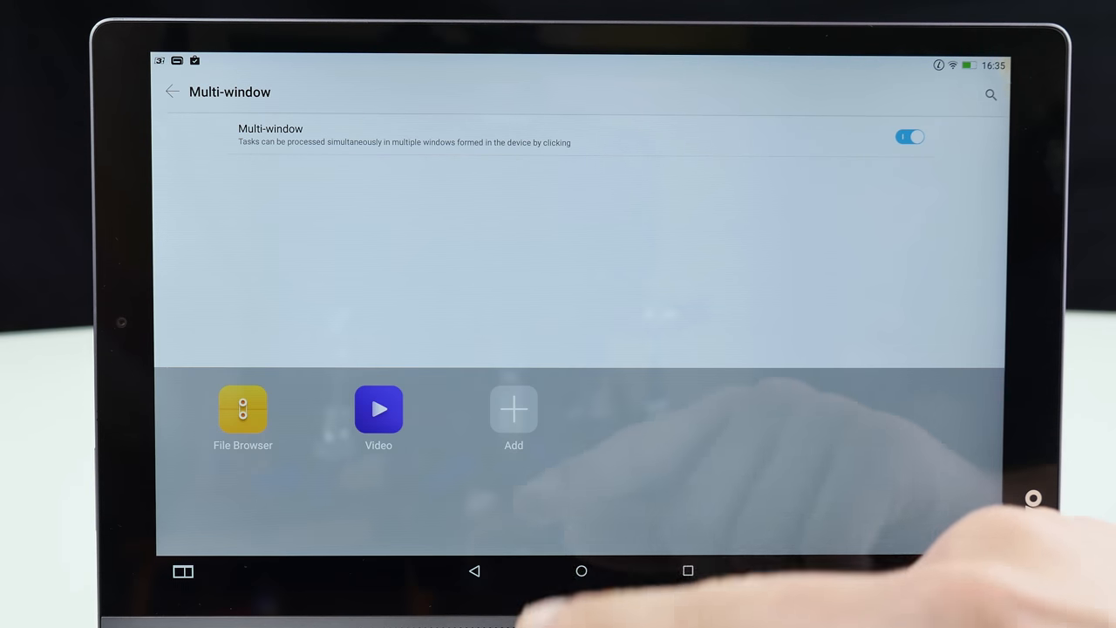
left_click(379, 408)
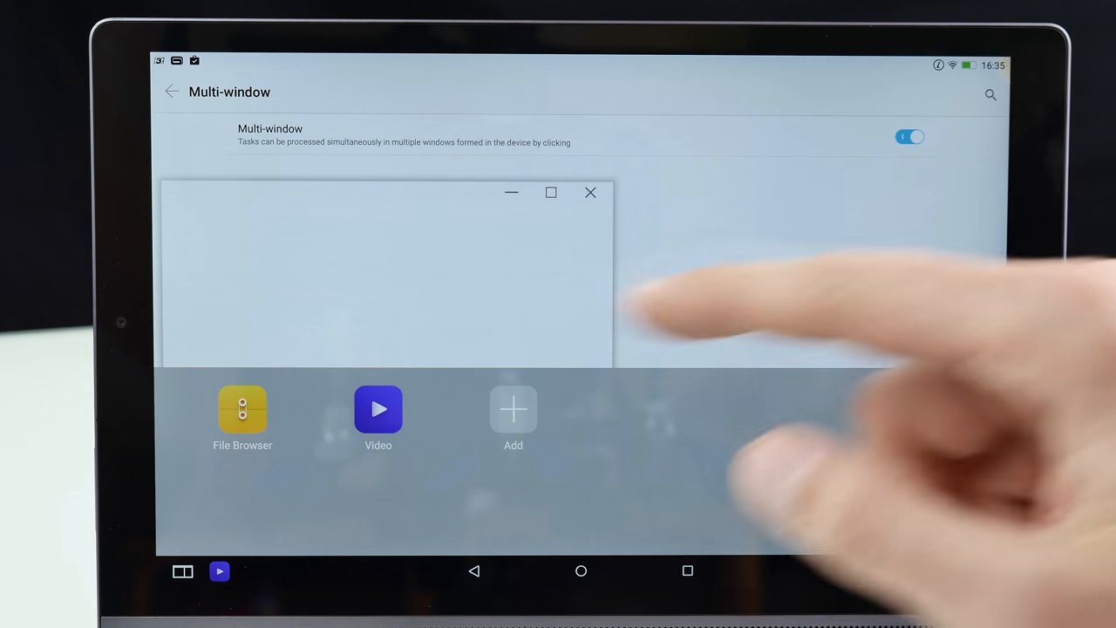
left_click(378, 419)
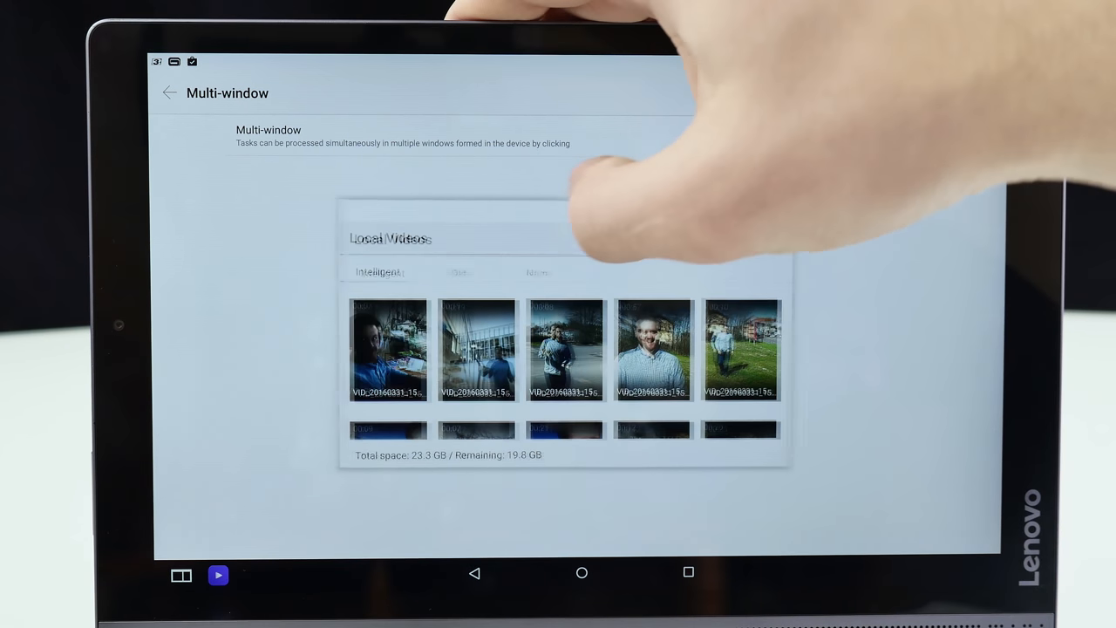
left_click(910, 136)
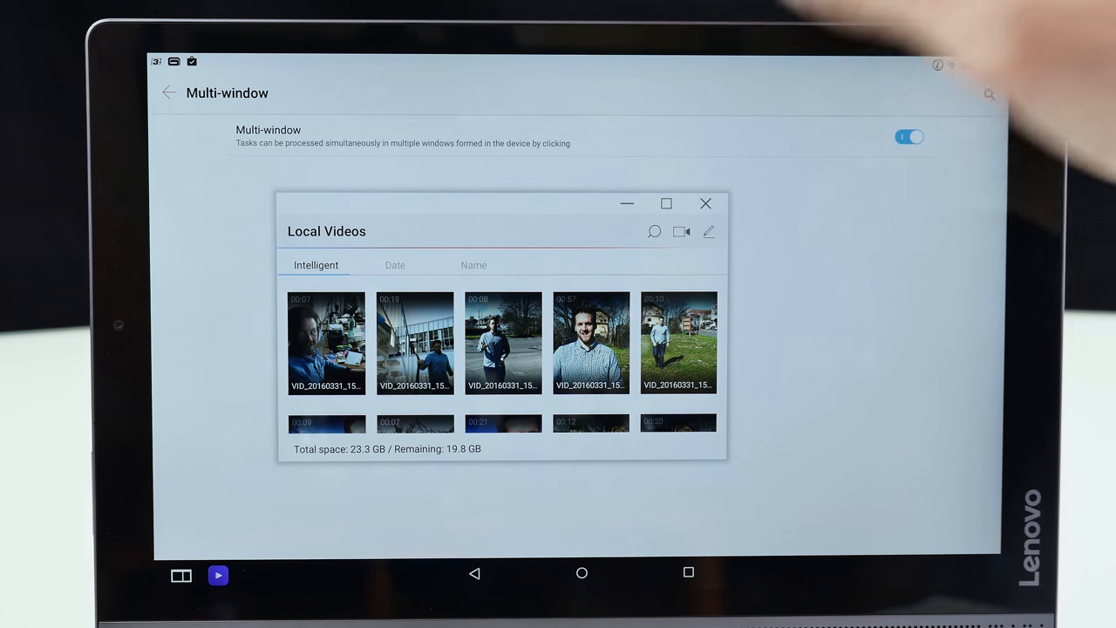
left_click(706, 203)
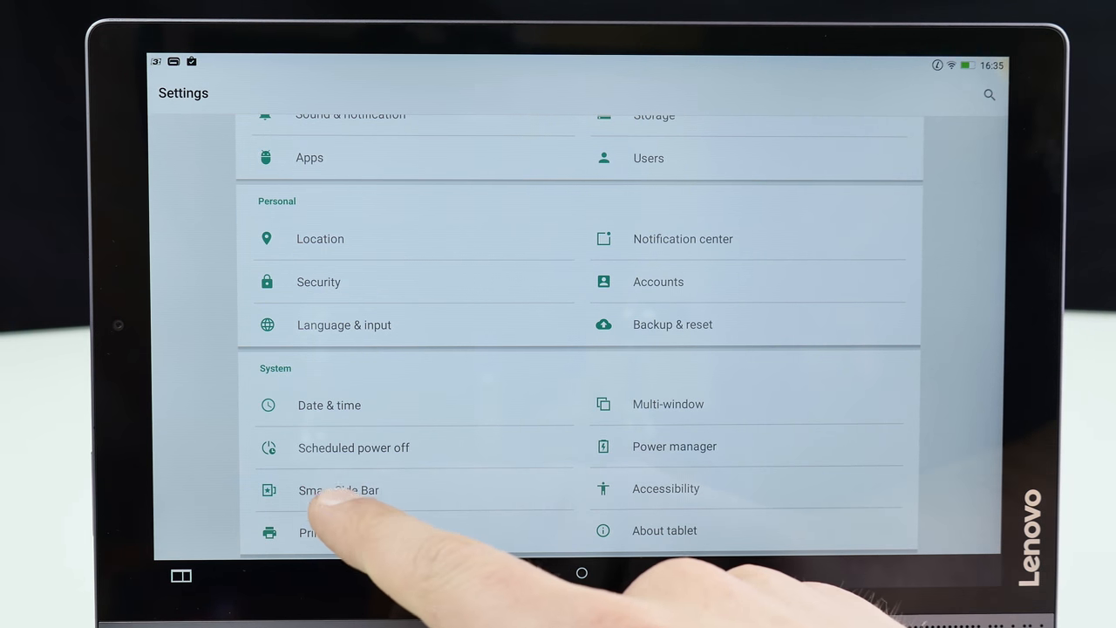
Open Smart Side Bar settings and pull out the Photos, Smart Switch and Projector panel.
left_click(338, 489)
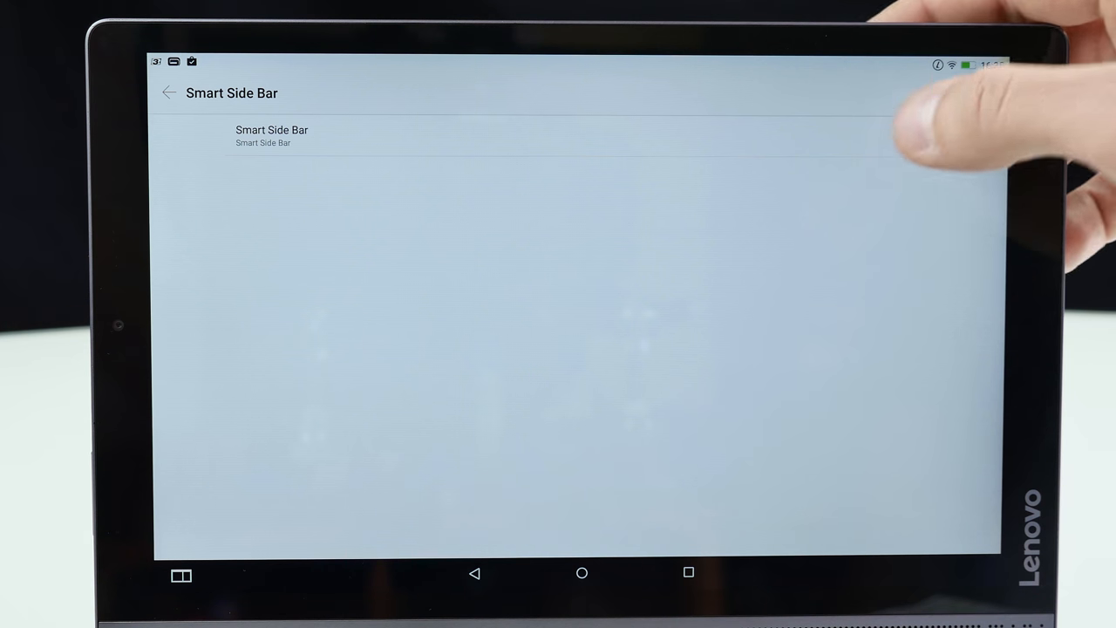
left_click(909, 137)
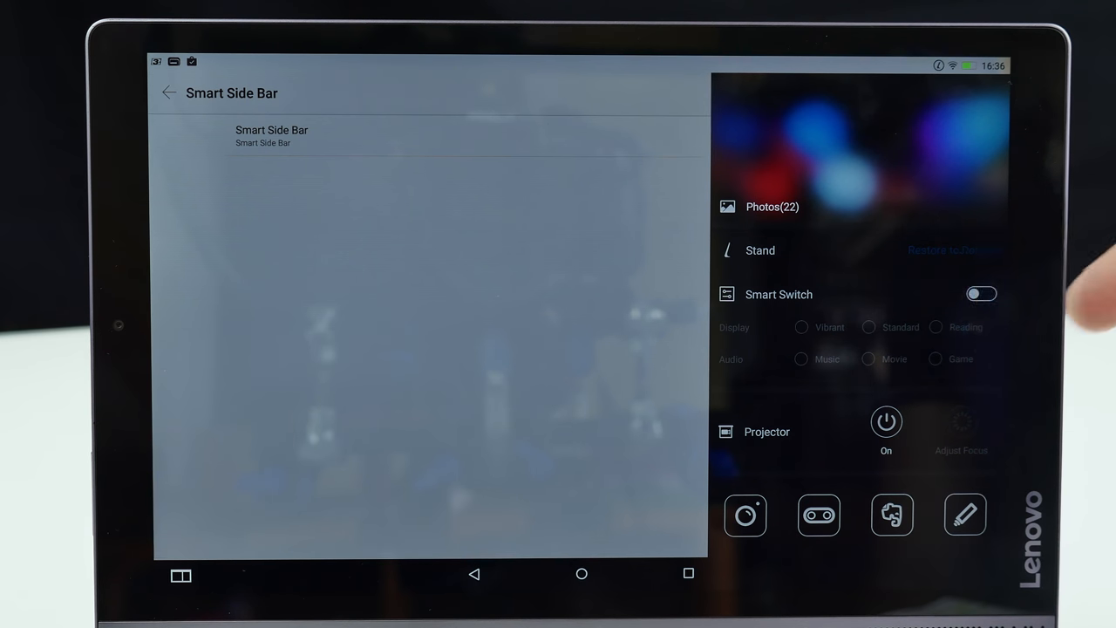
Enable Smart Switch, try Reading display, return to Vibrant, and close the side bar.
left_click(981, 294)
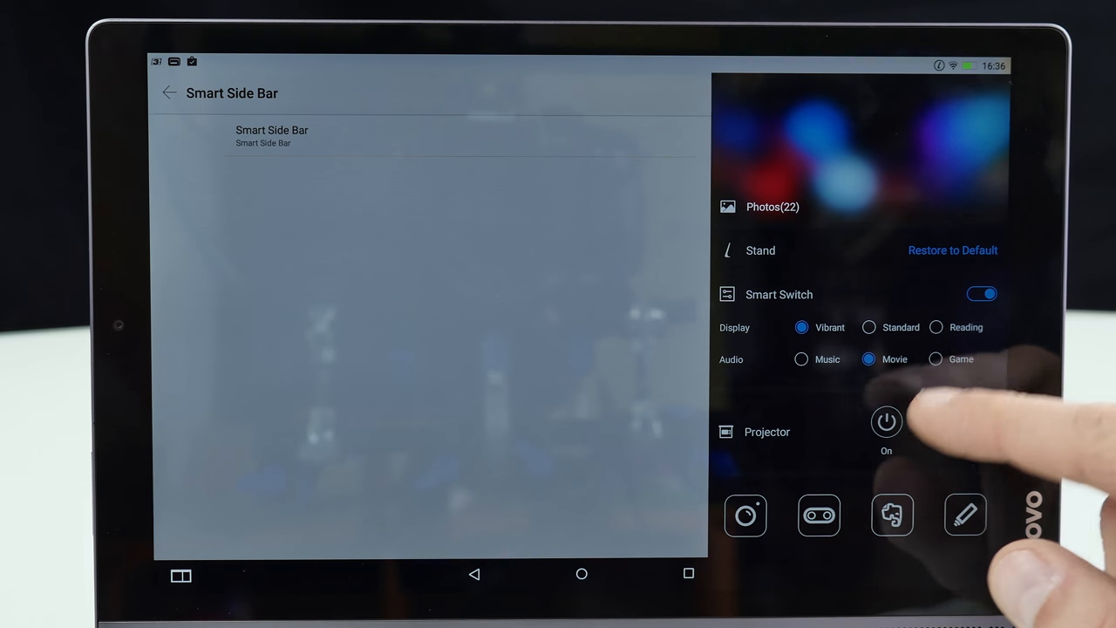
left_click(886, 422)
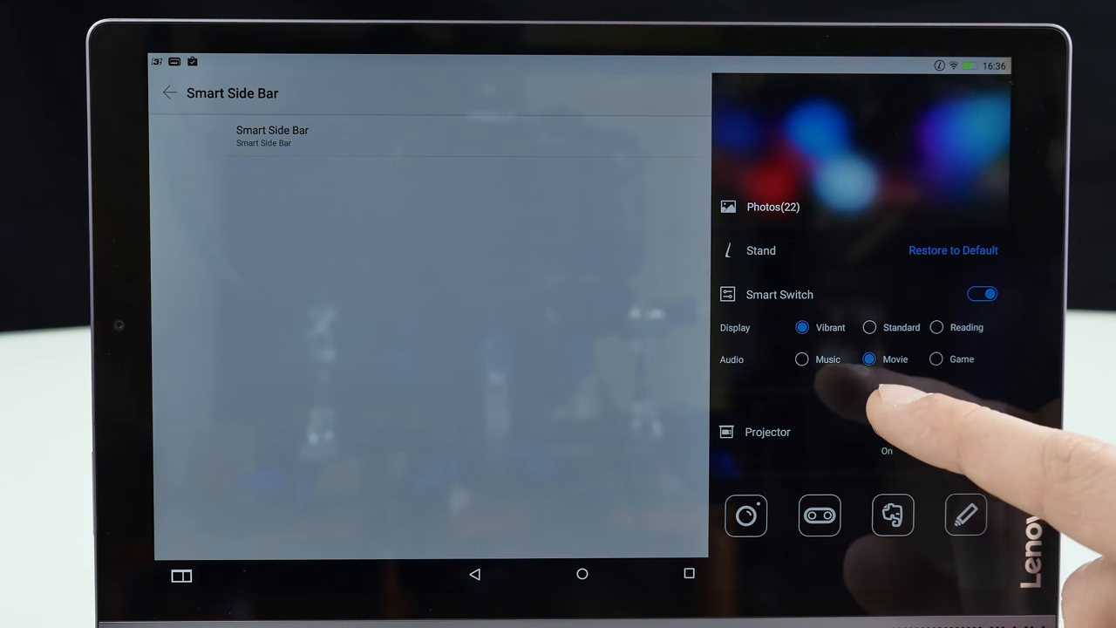
left_click(886, 431)
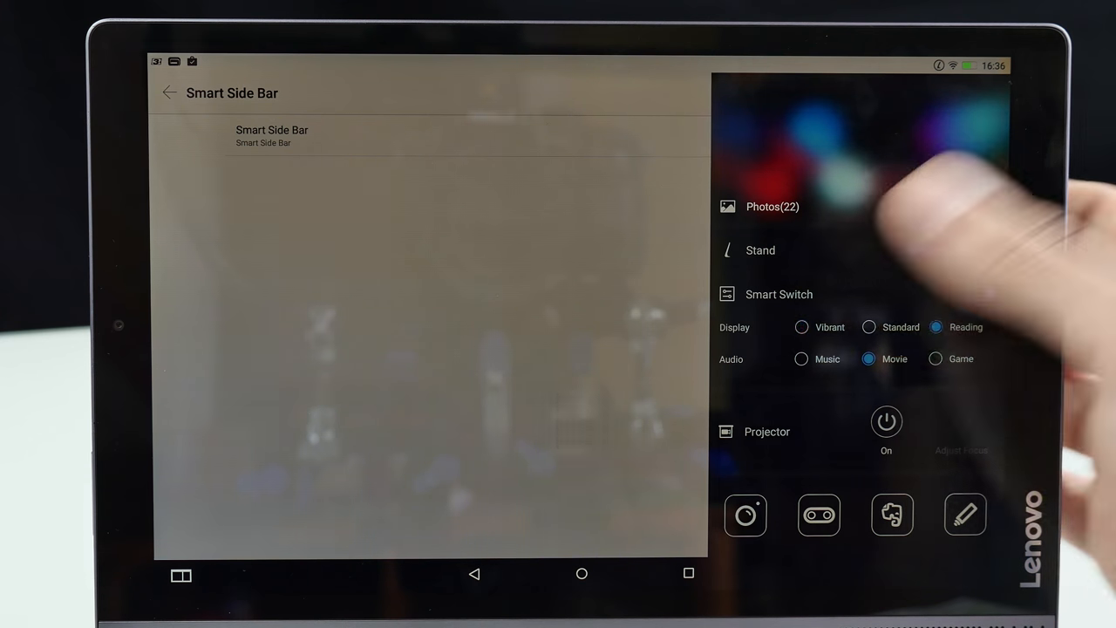
left_click(981, 294)
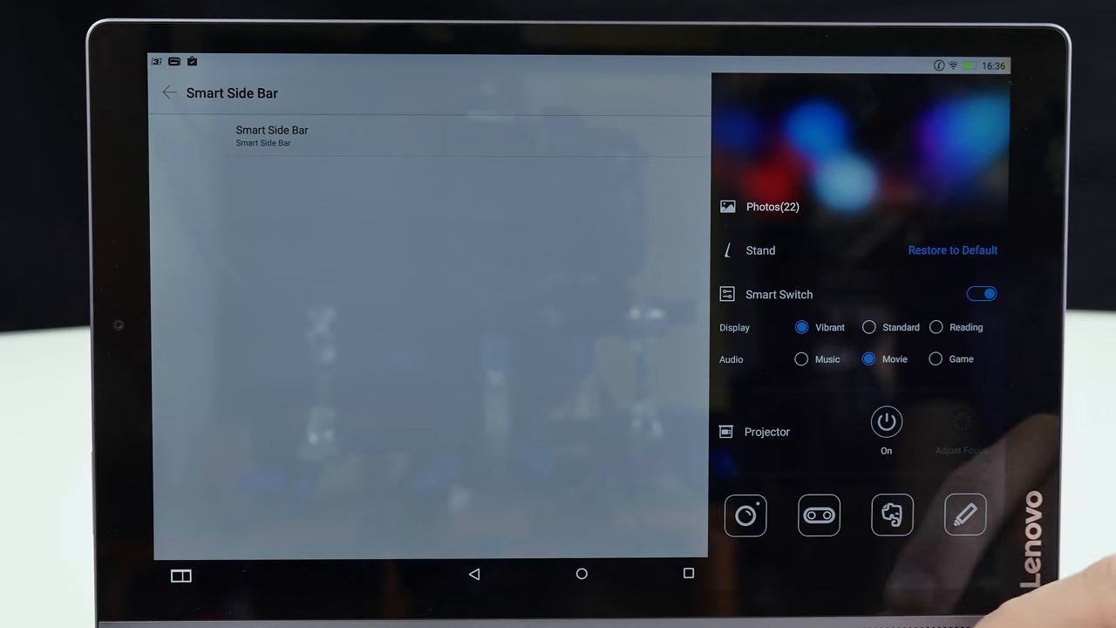
left_click(980, 293)
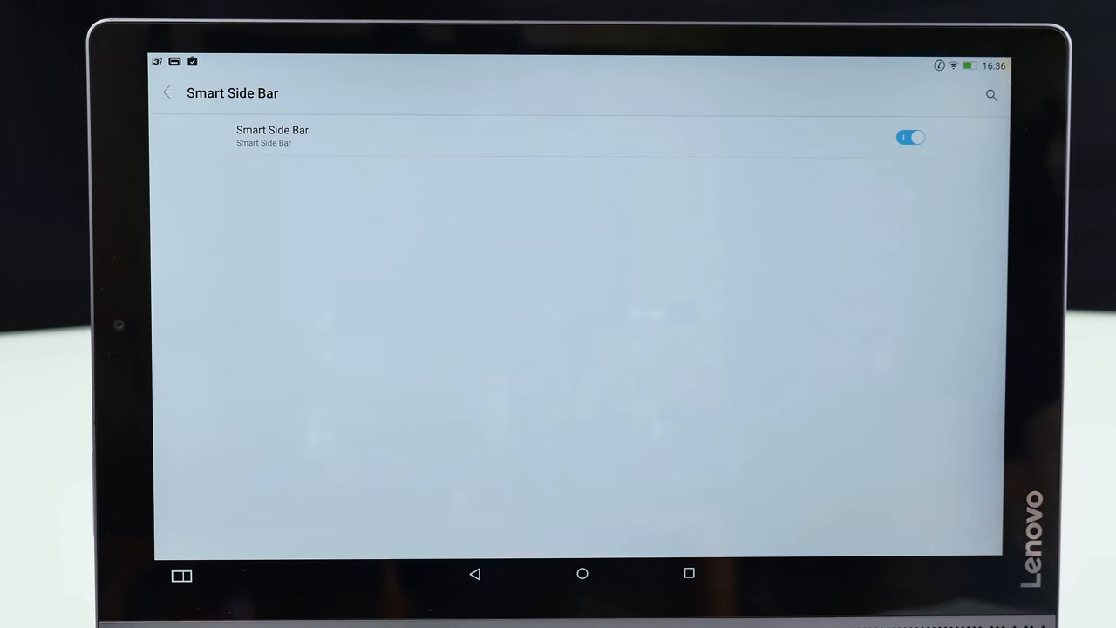
Back out to the Settings list and pull down the shade showing Real Racing 3 at 82.3%.
left_click(170, 93)
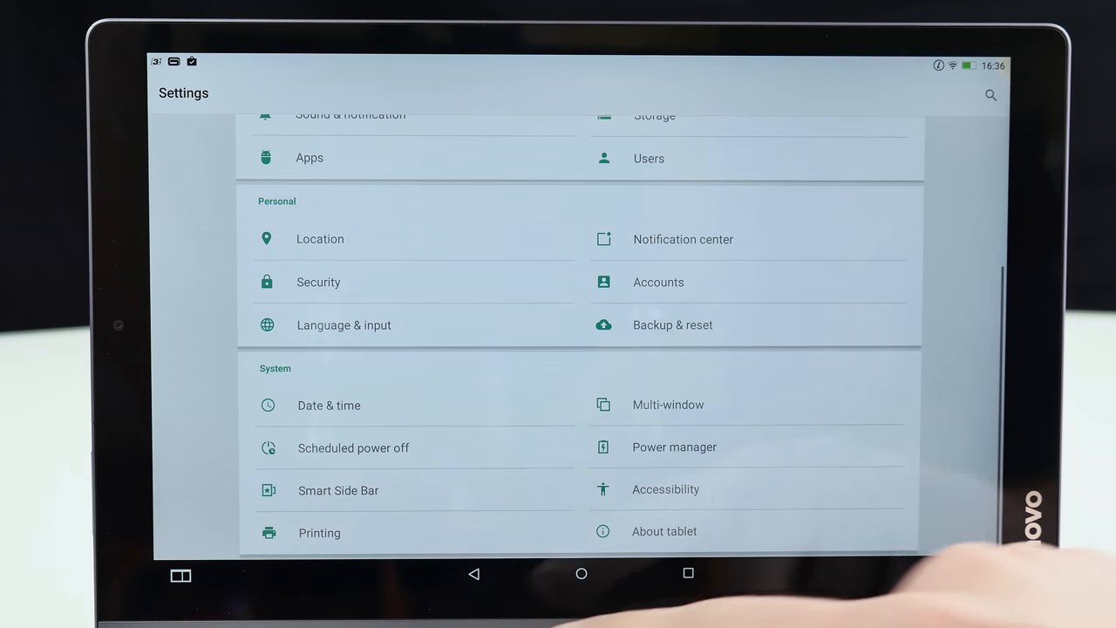
scroll("down", 3)
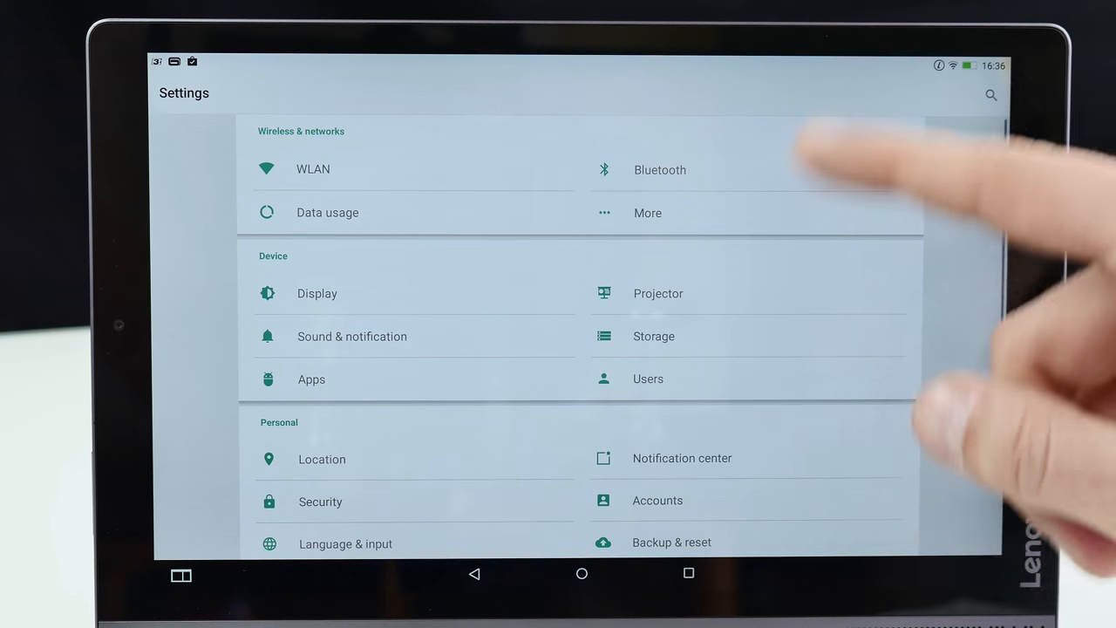
left_click(581, 572)
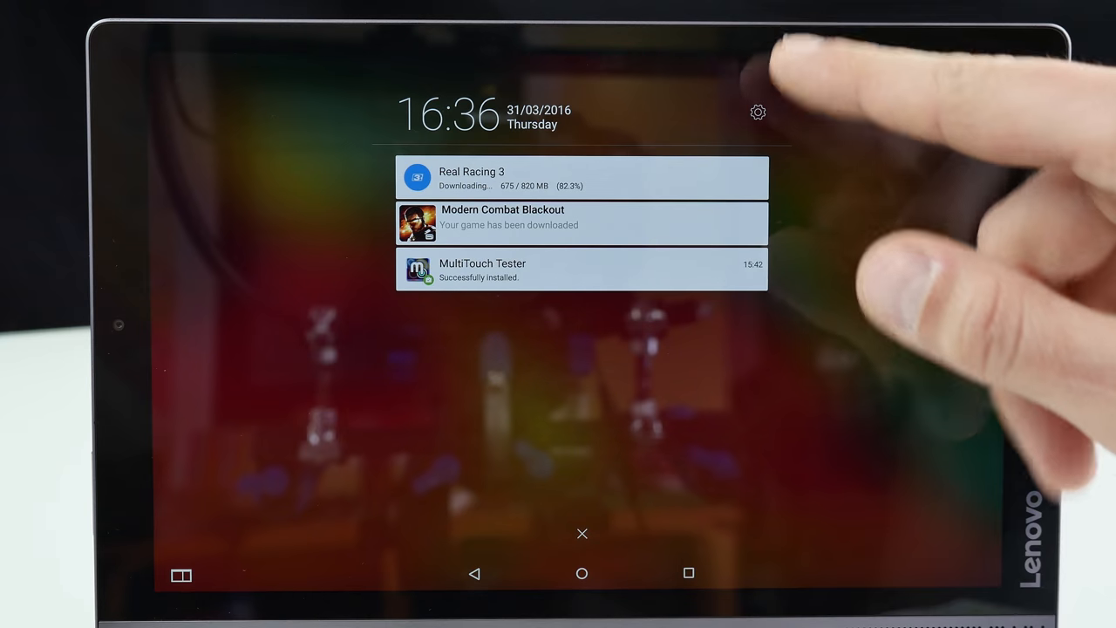
Dismiss the notification shade to reveal the home screen clock.
left_click(757, 112)
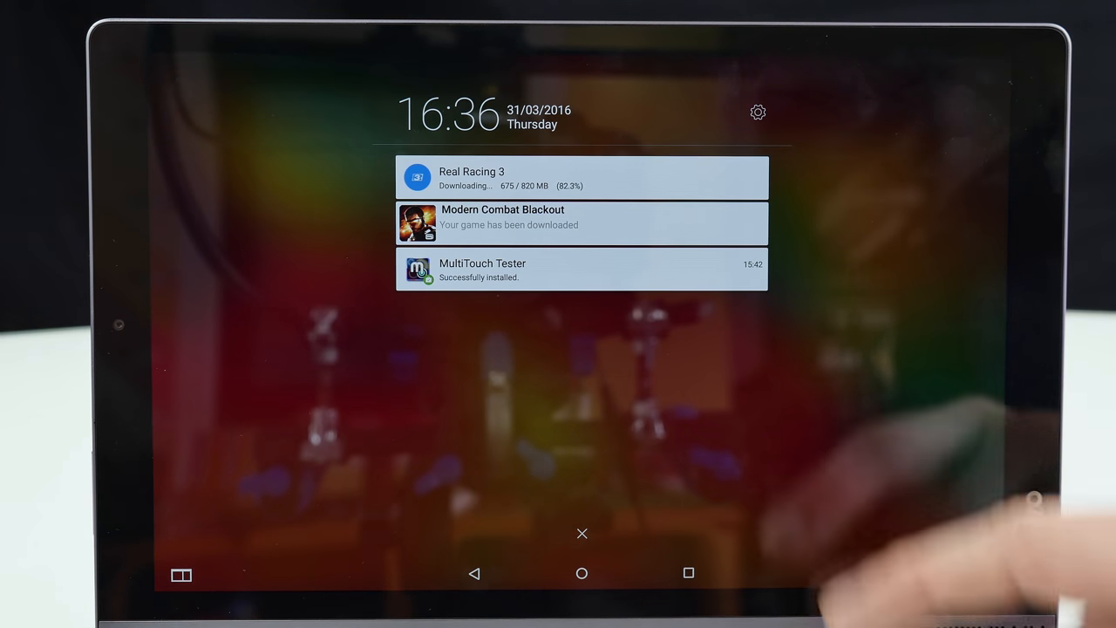
left_click(582, 532)
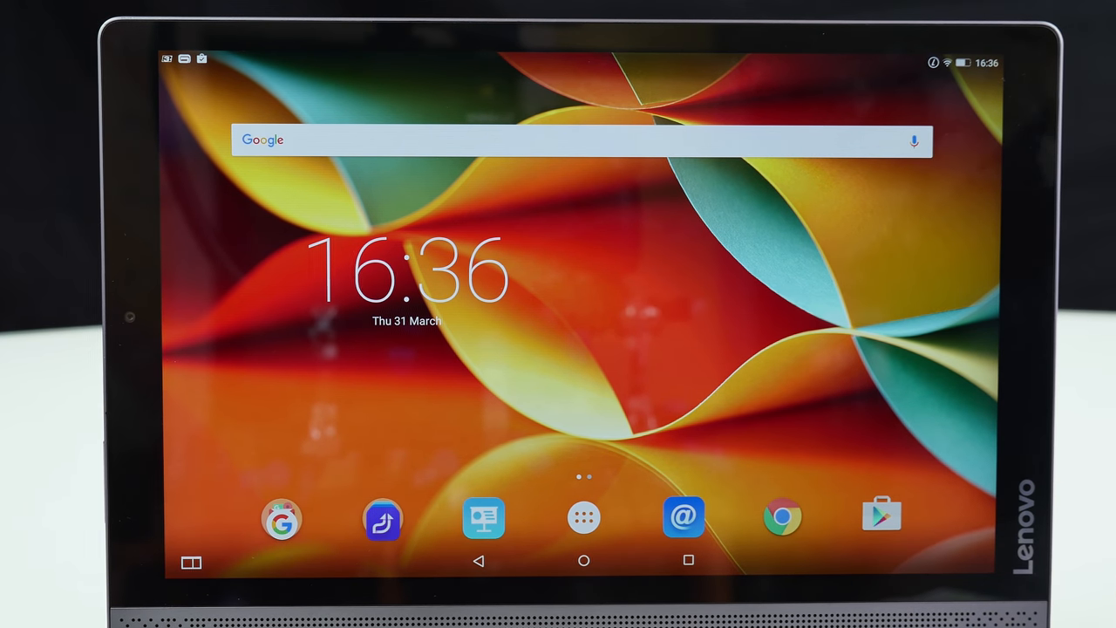
Launch Chrome, leave its Welcome screen, then start Camera in Photo mode.
left_click(781, 517)
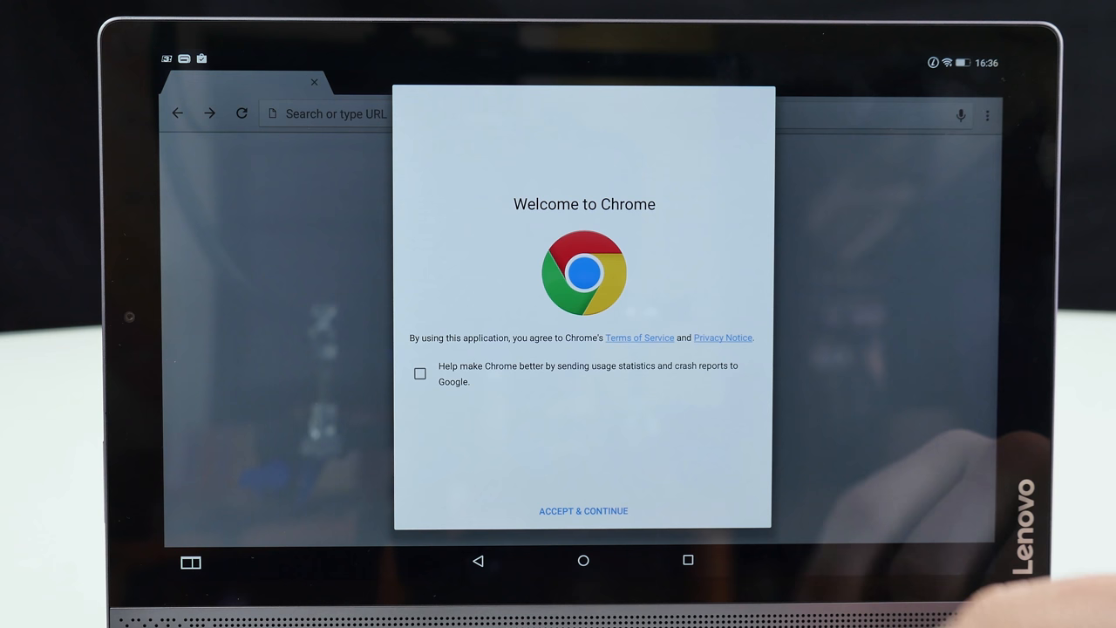
left_click(583, 510)
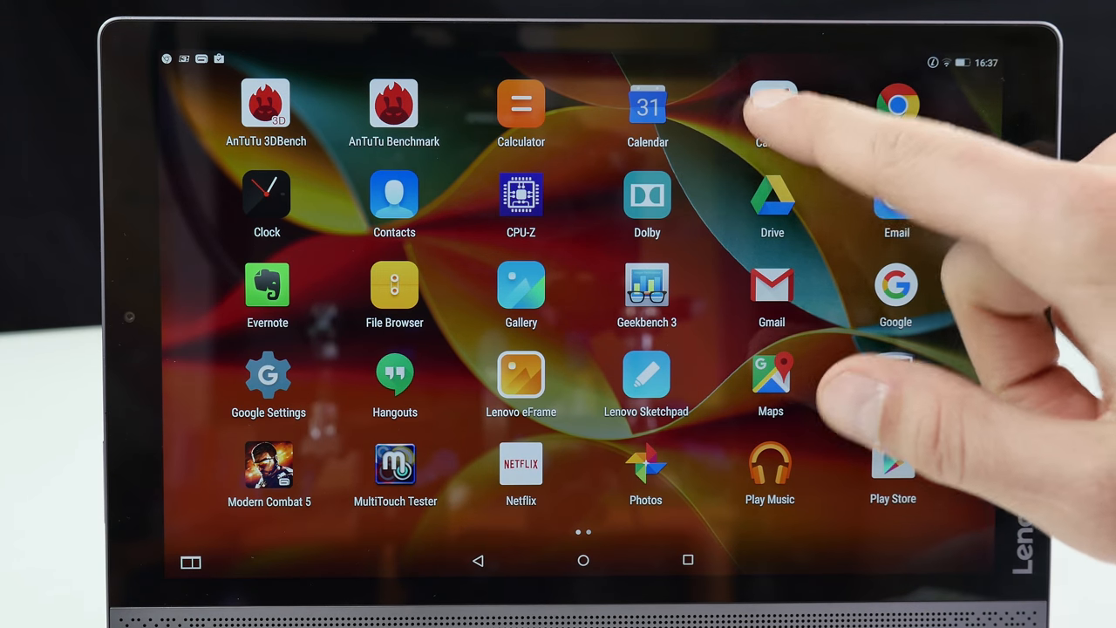
left_click(771, 105)
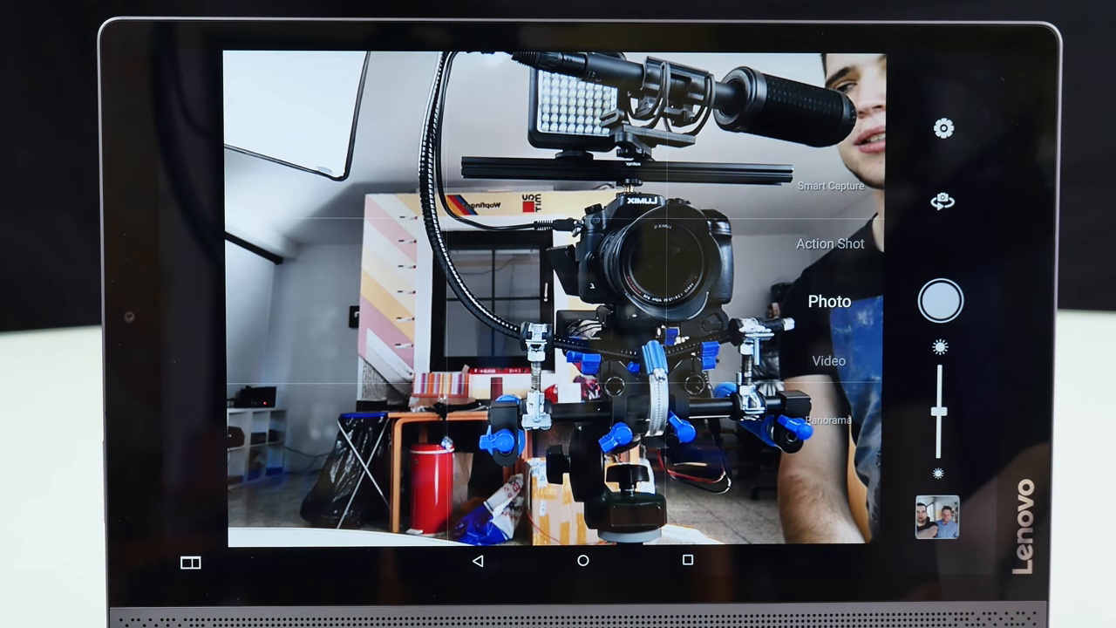
View camera settings and picture sizes up to 4.9 MP, then switch to Video mode.
left_click(943, 129)
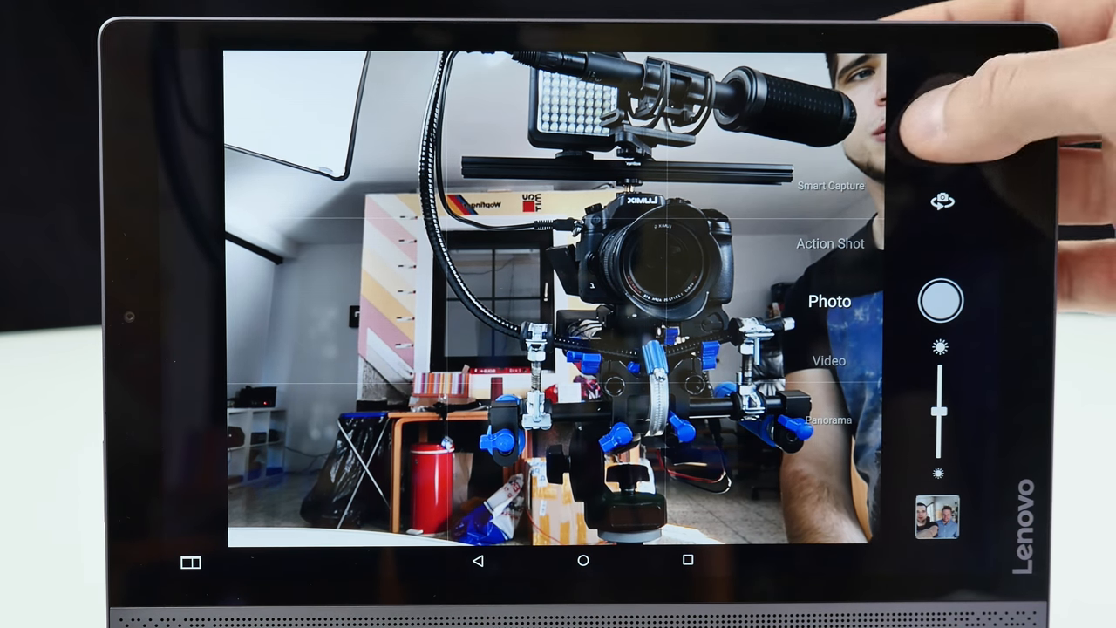
left_click(943, 128)
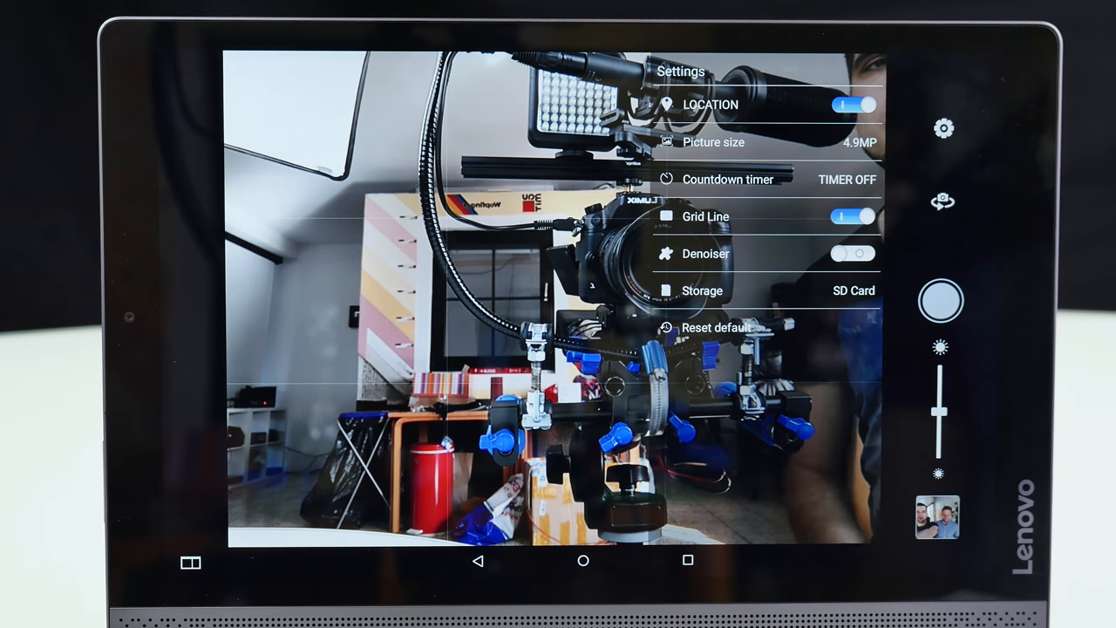
left_click(713, 142)
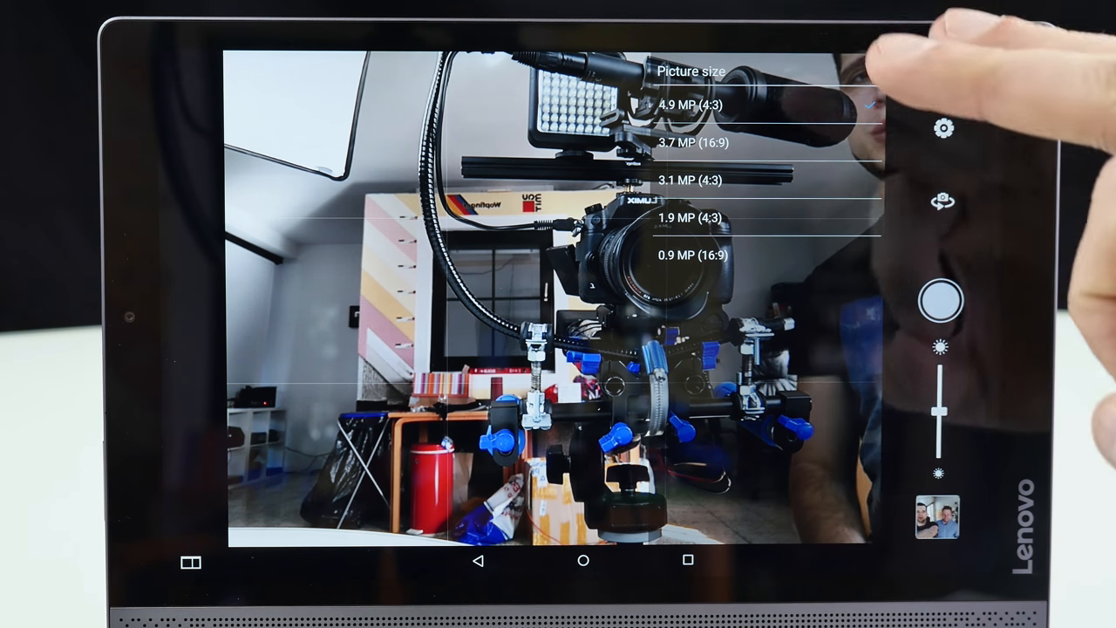
left_click(689, 104)
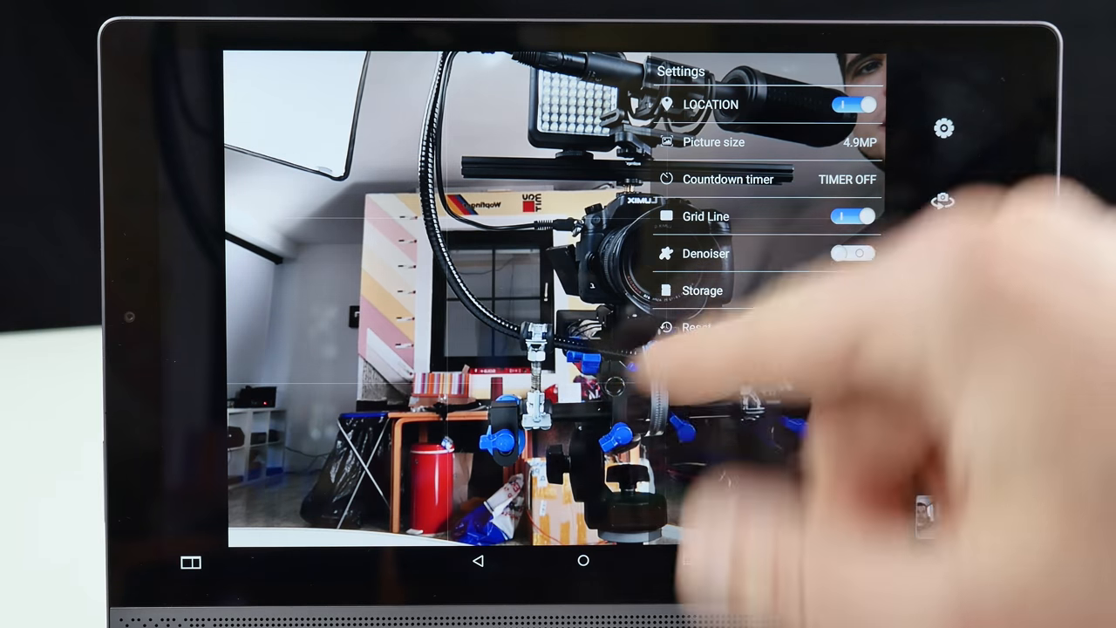
left_click(851, 253)
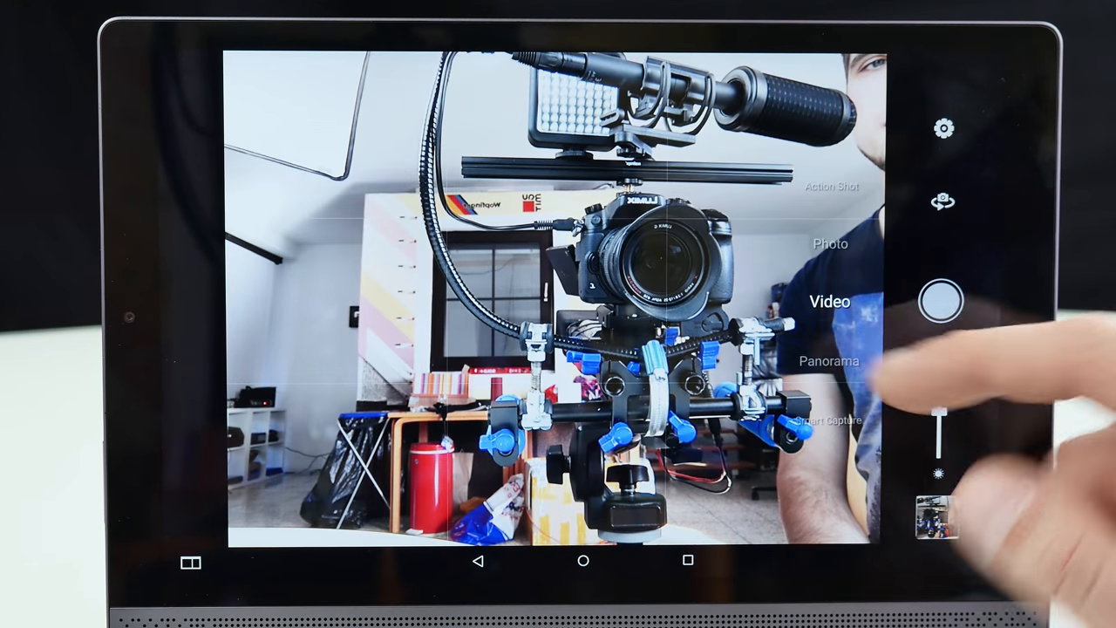
Switch Lenovo Camera to the other camera, ending back in Photo mode.
left_click(943, 129)
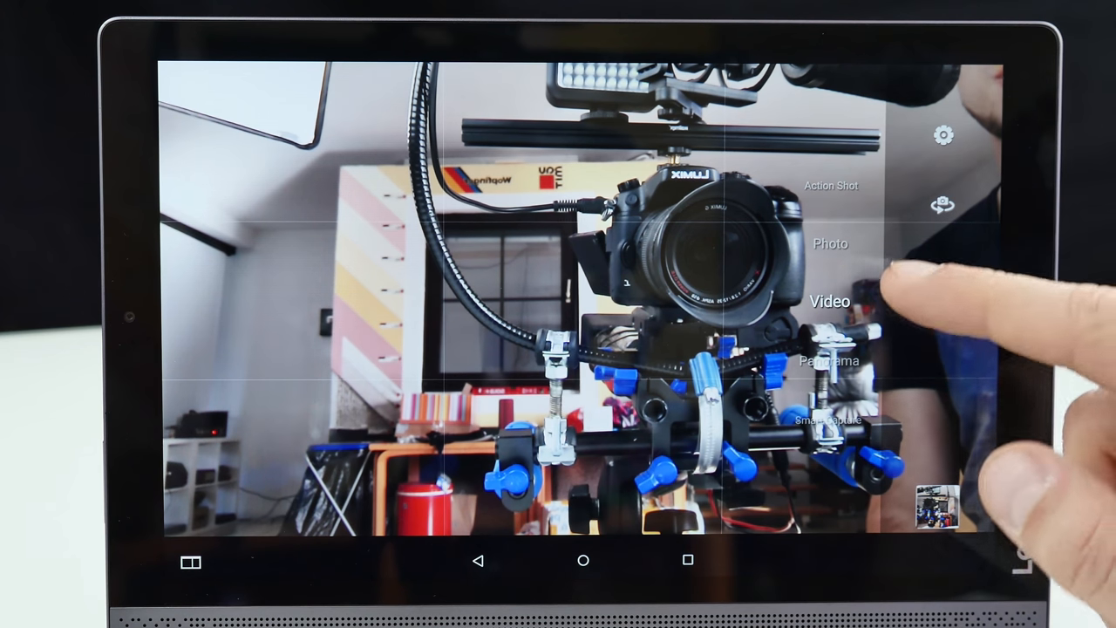
left_click(830, 300)
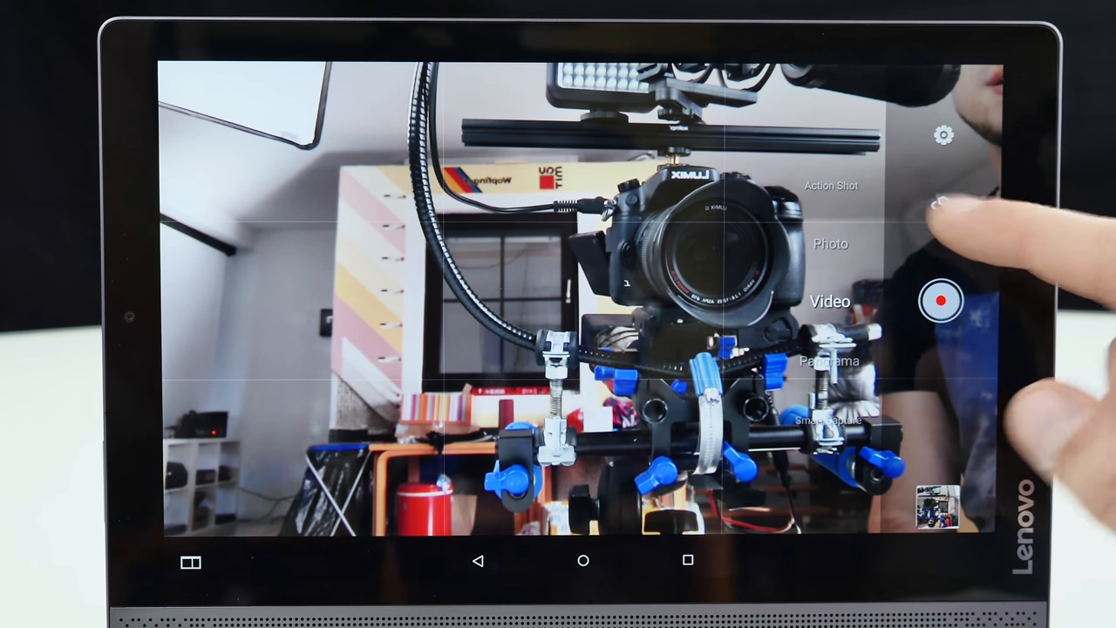
left_click(944, 204)
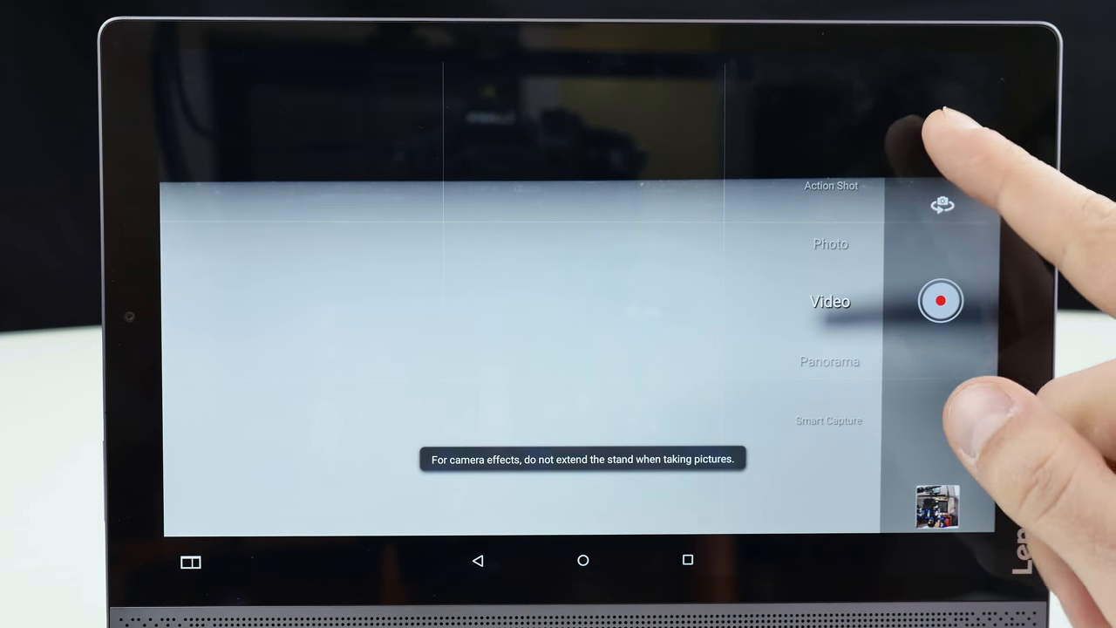
left_click(942, 135)
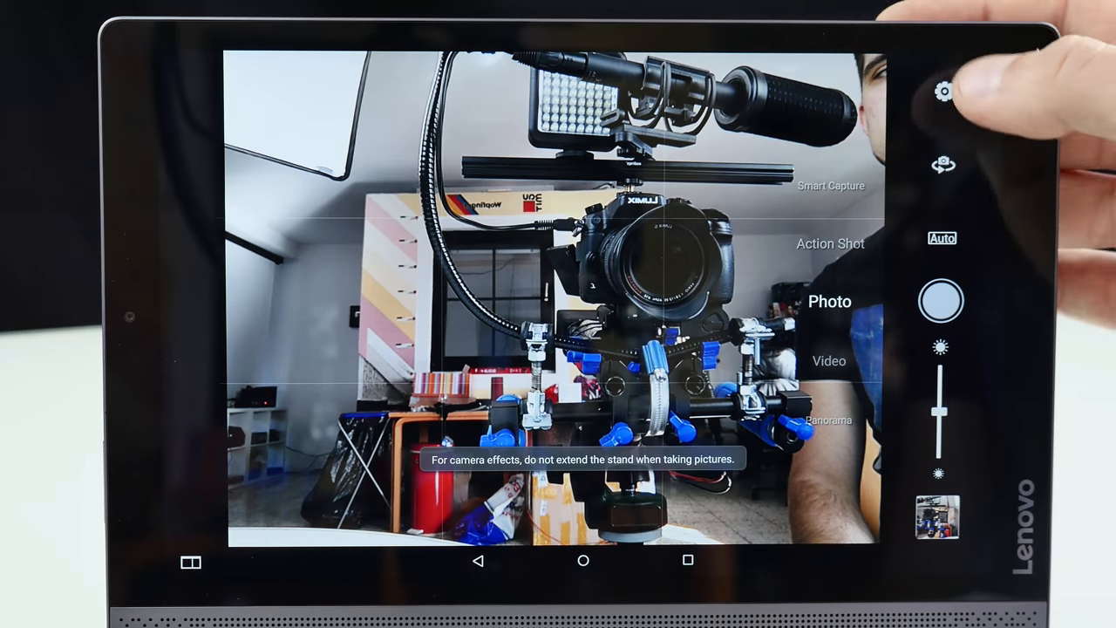
Review picture sizes up to 13.0 MP (4:3) in camera settings, then go home.
left_click(941, 92)
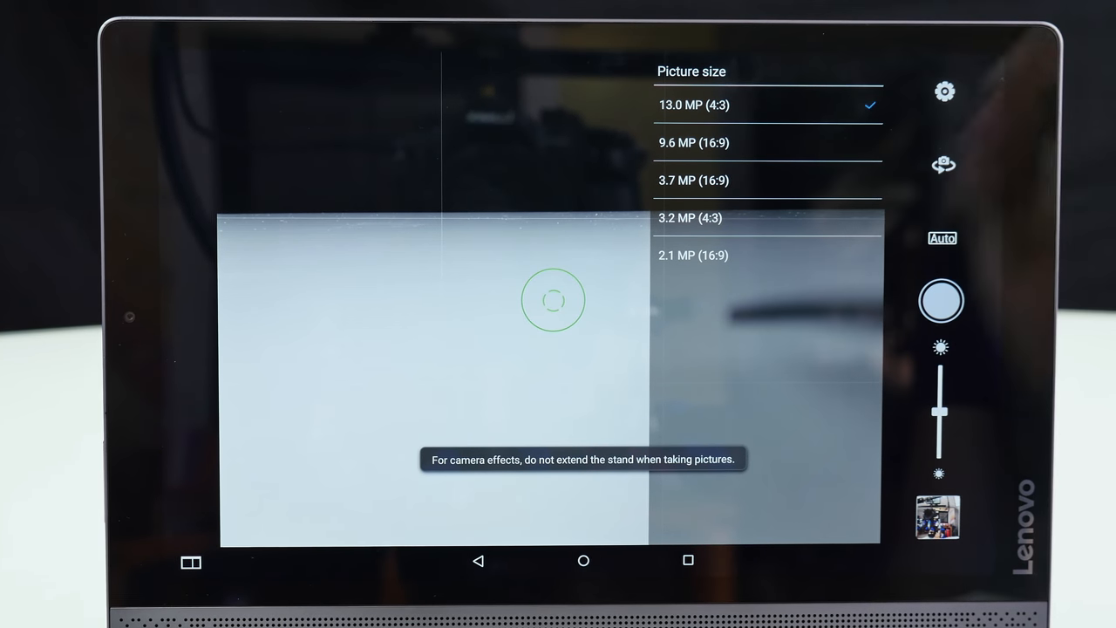
left_click(693, 143)
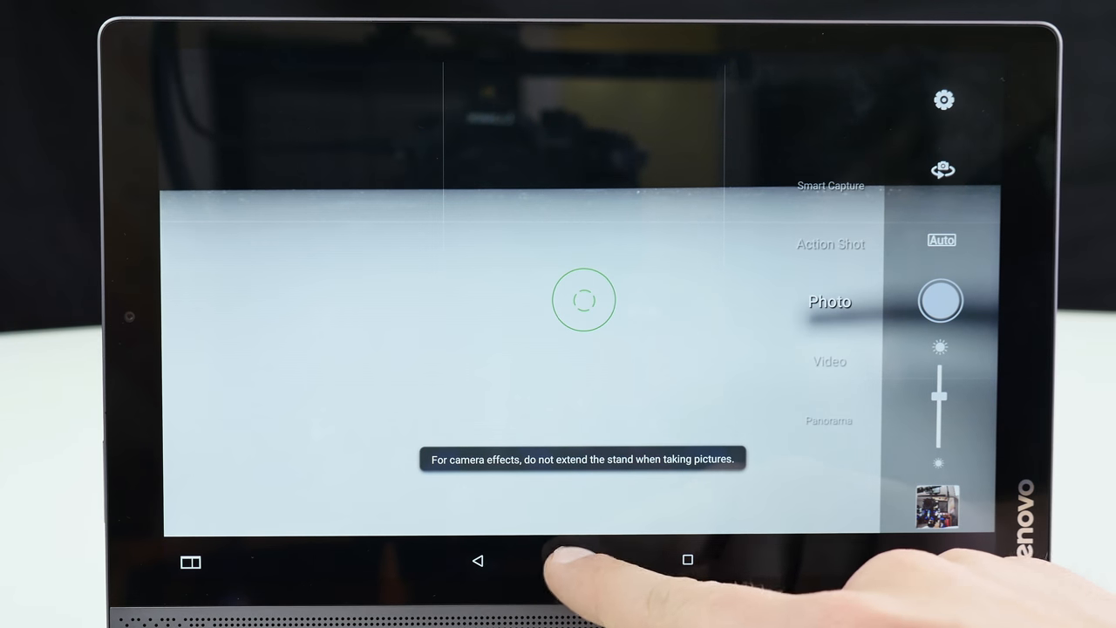
left_click(582, 559)
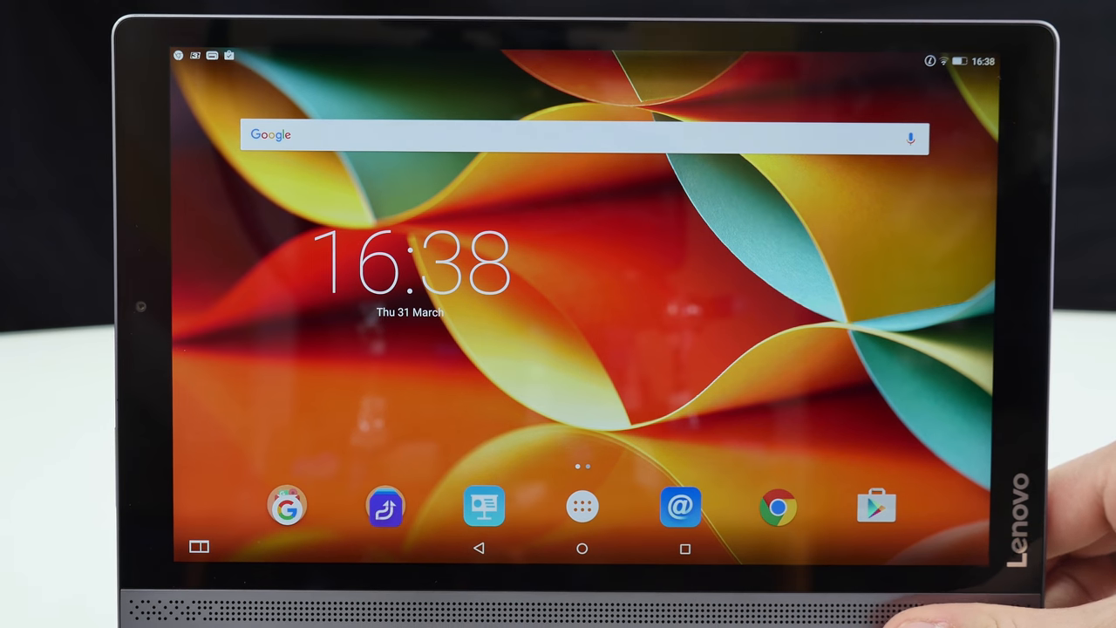
Open the app drawer showing AnTuTu, Camera, Netflix and other apps.
left_click(583, 506)
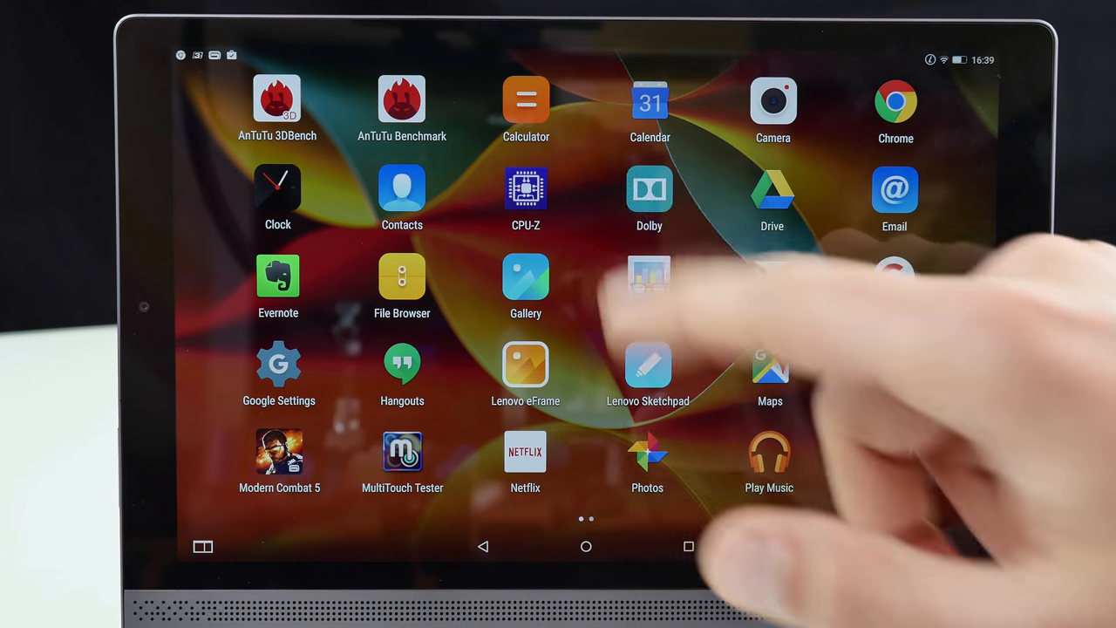
Launch Dolby Atmos and view the Music profile's graphic equaliser.
left_click(648, 187)
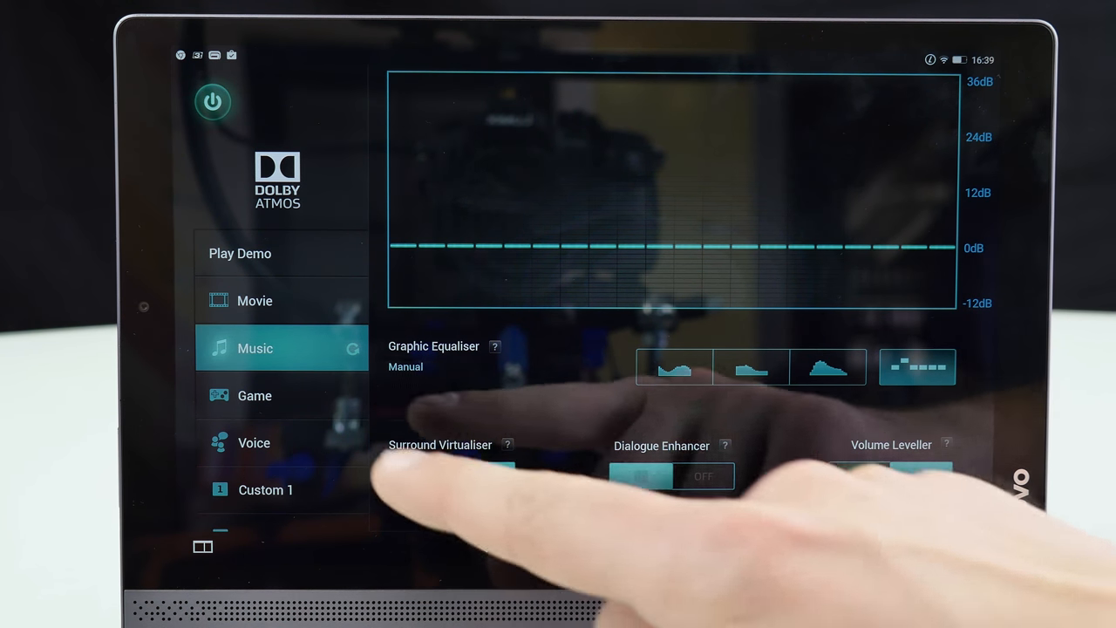
left_click(419, 475)
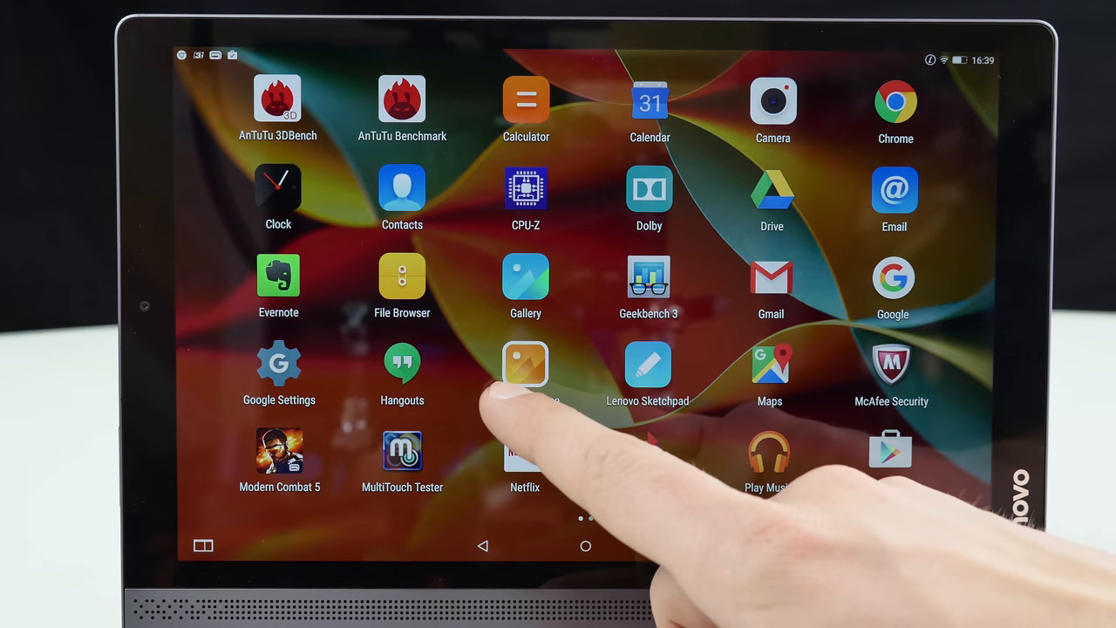
left_click(525, 365)
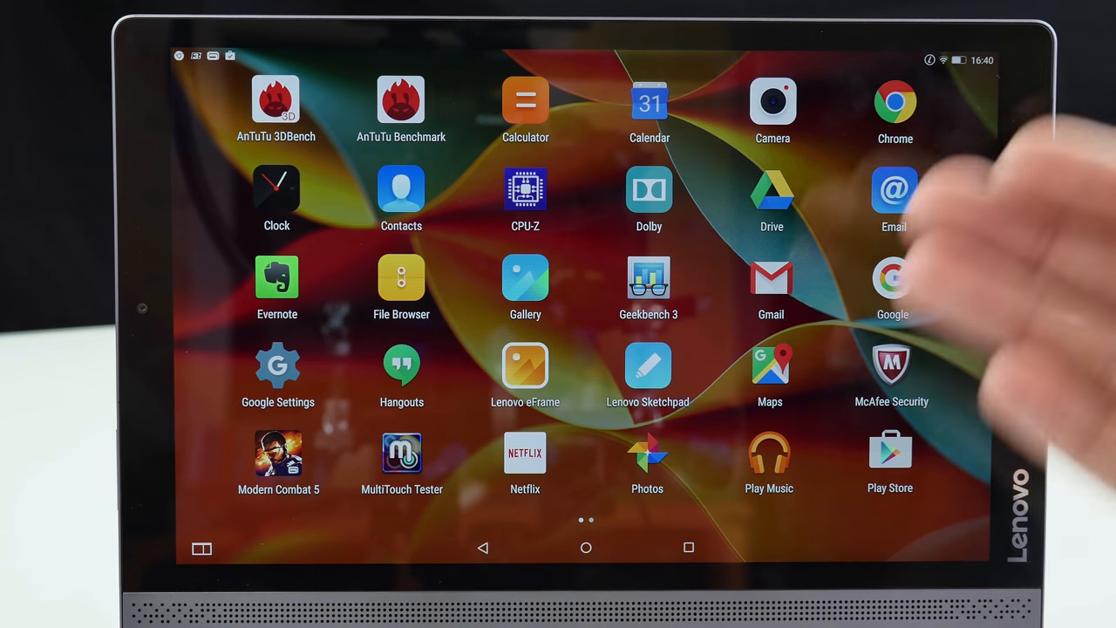
scroll("left", 3)
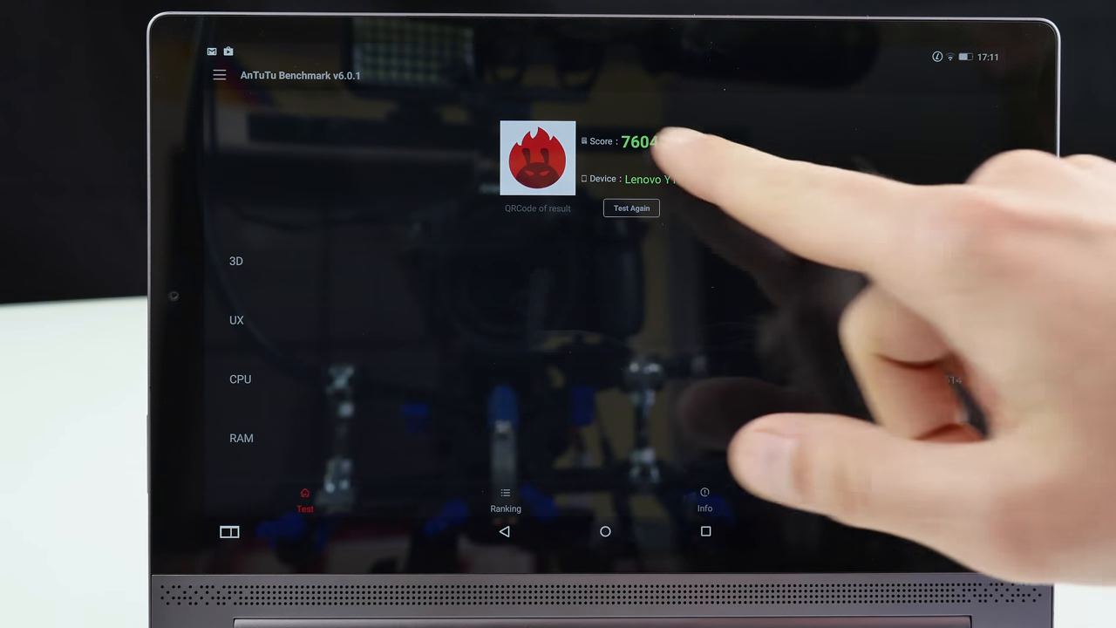
Scroll AnTuTu's rankings to find the Lenovo YT3-X90F in 13th, then go home.
left_click(506, 497)
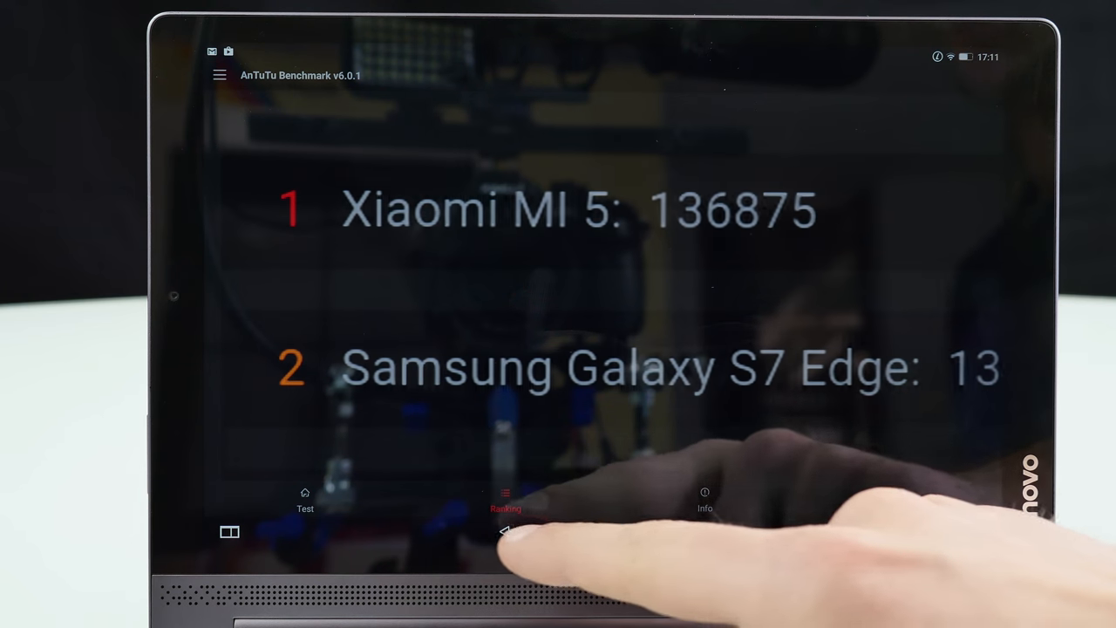
scroll("down", 3)
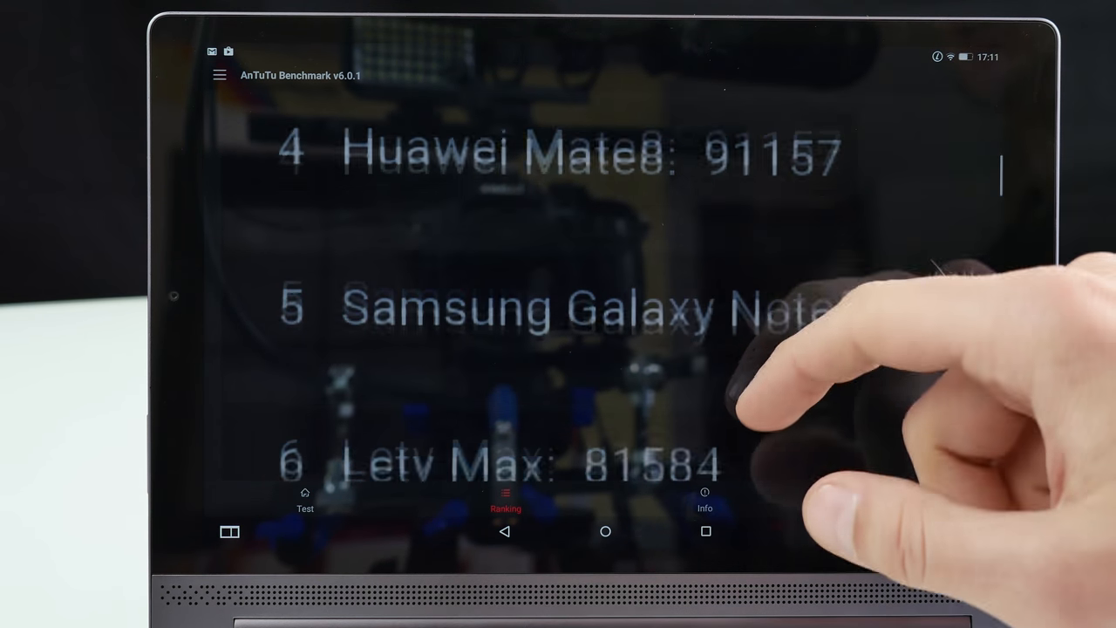
scroll("down", 3)
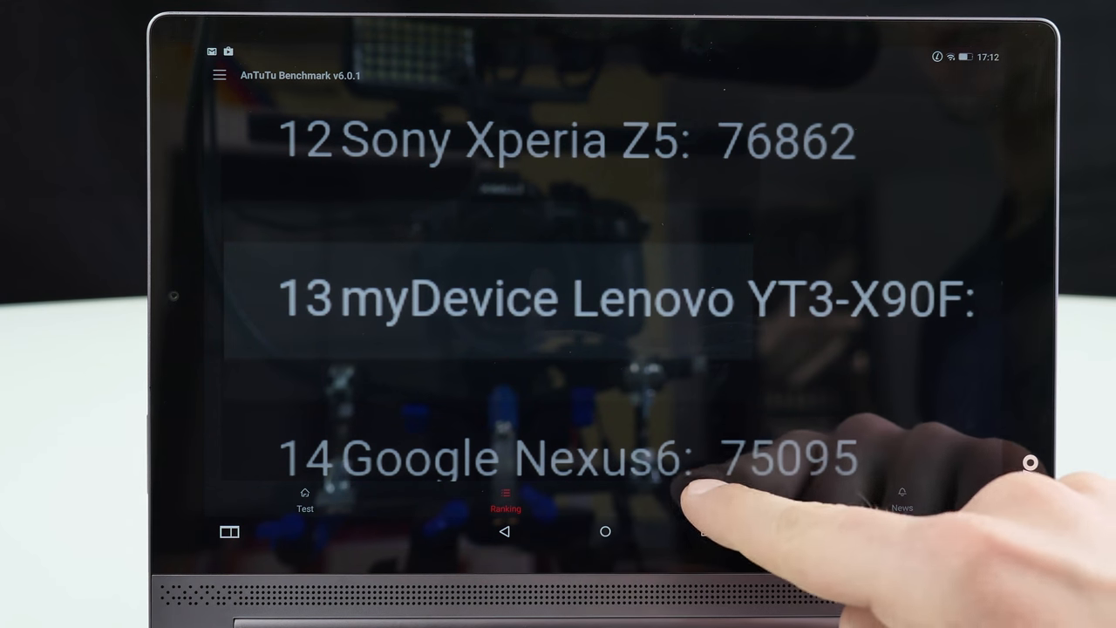
left_click(704, 499)
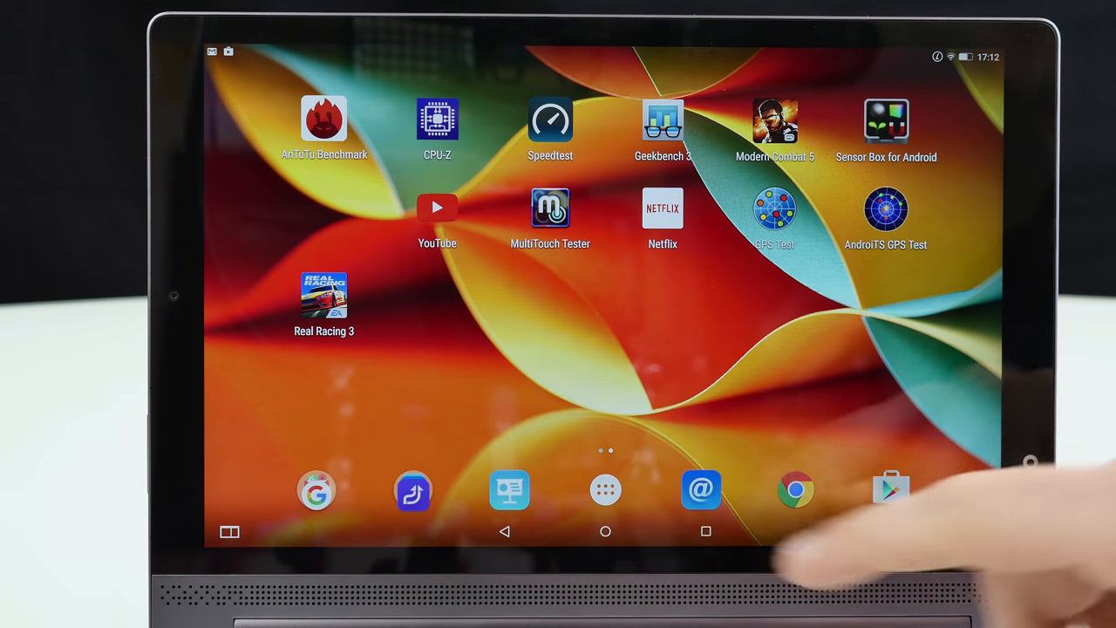
Open Geekbench 3 and scroll the result to the YT3-X90F's System Information.
left_click(662, 123)
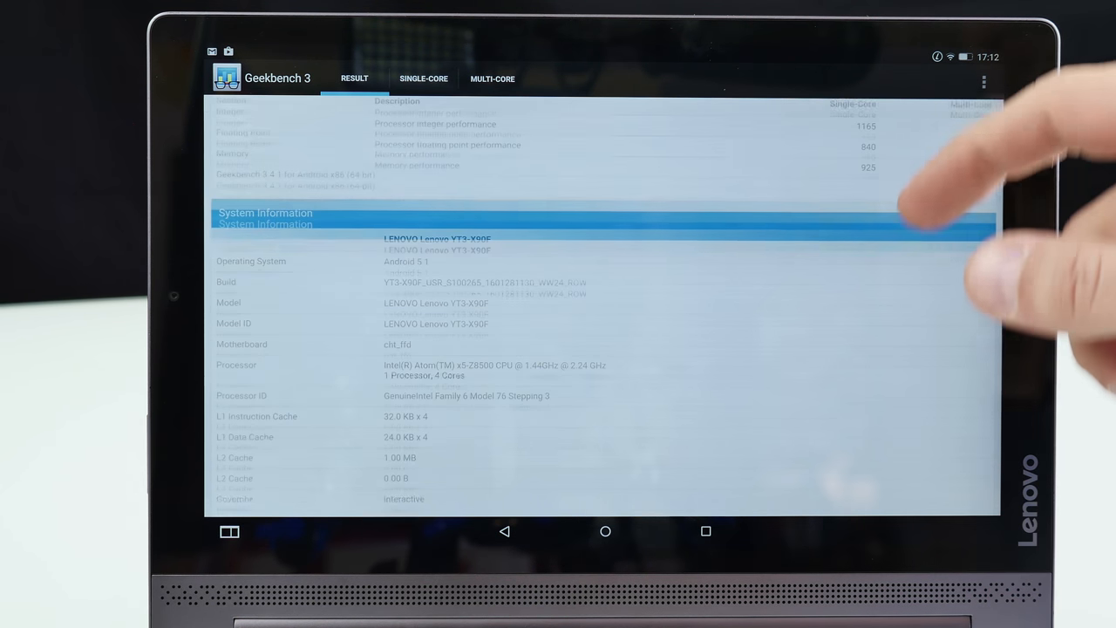
scroll("down", 3)
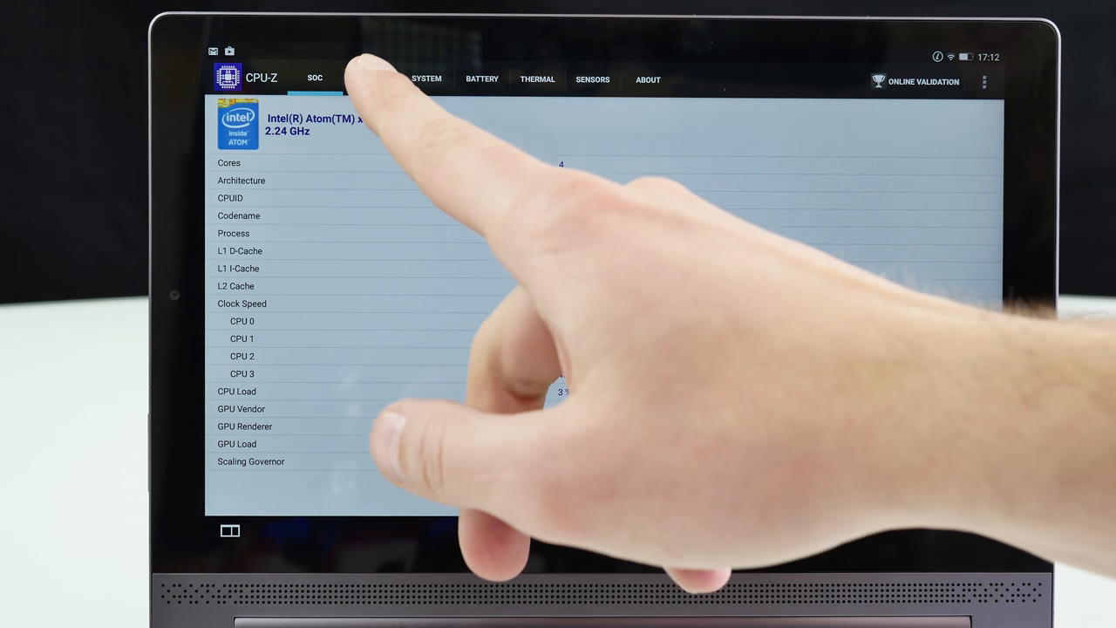
View CPU-Z's Device, System, Battery, Thermal and Sensors pages in turn.
left_click(369, 79)
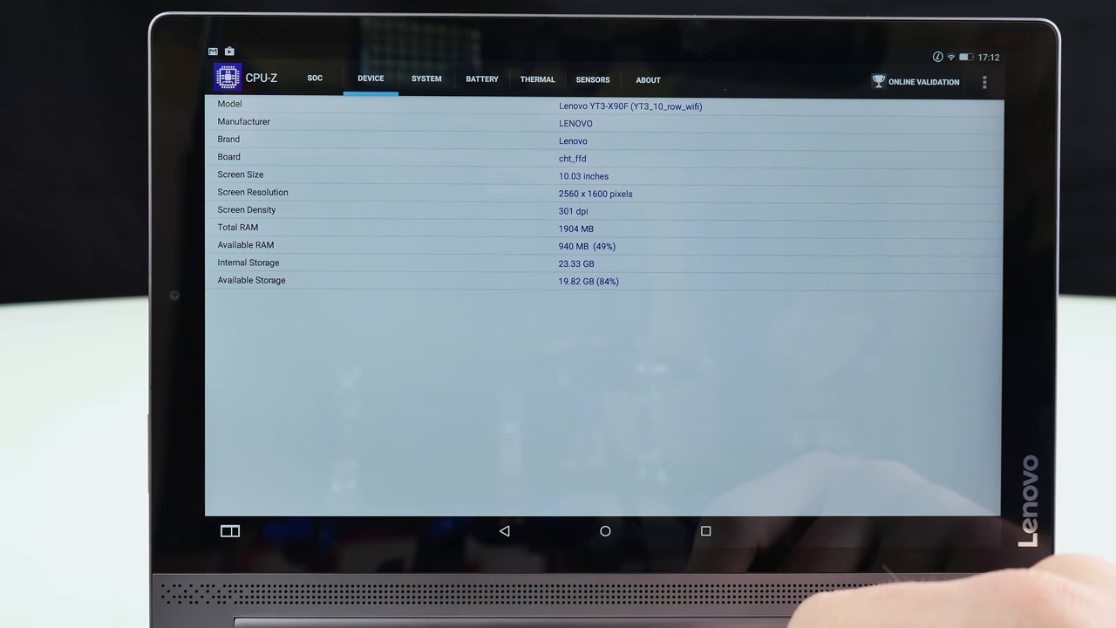
left_click(426, 79)
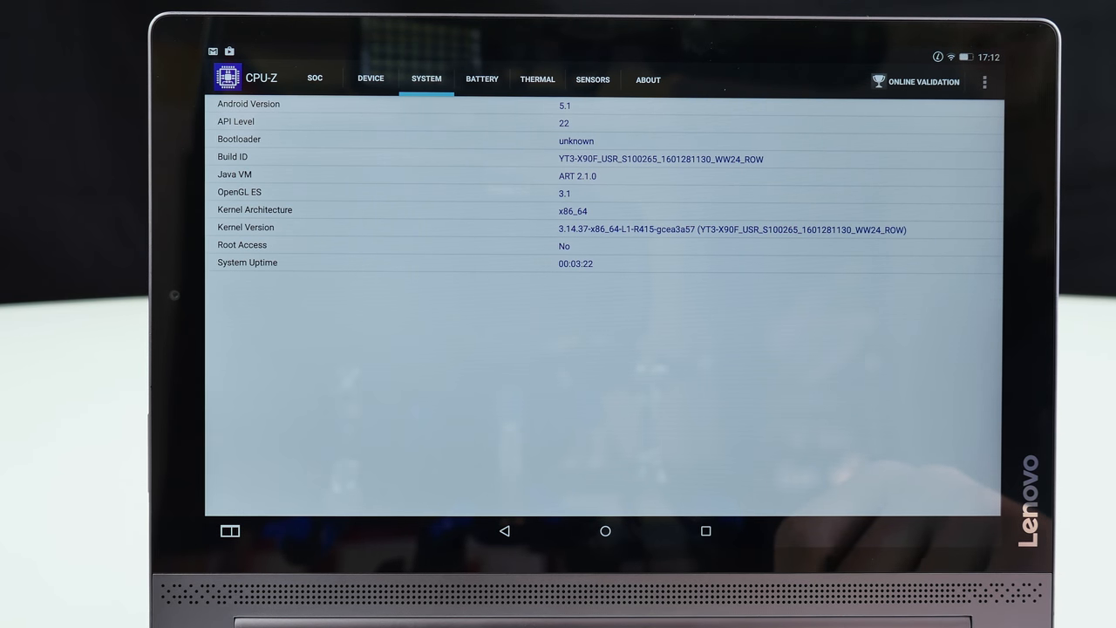
left_click(481, 80)
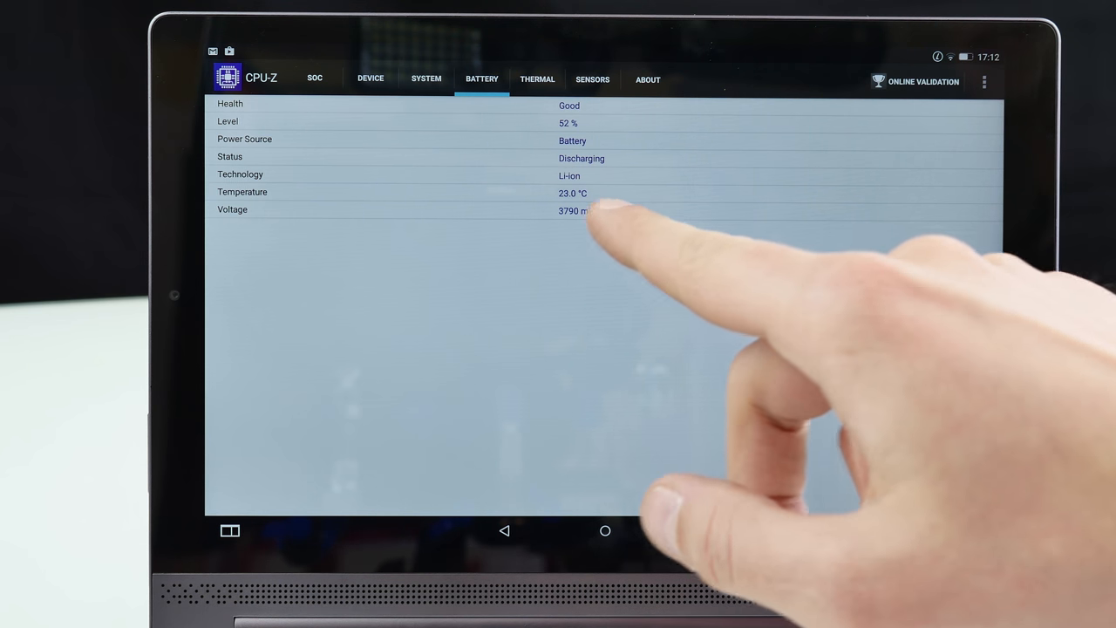
left_click(537, 79)
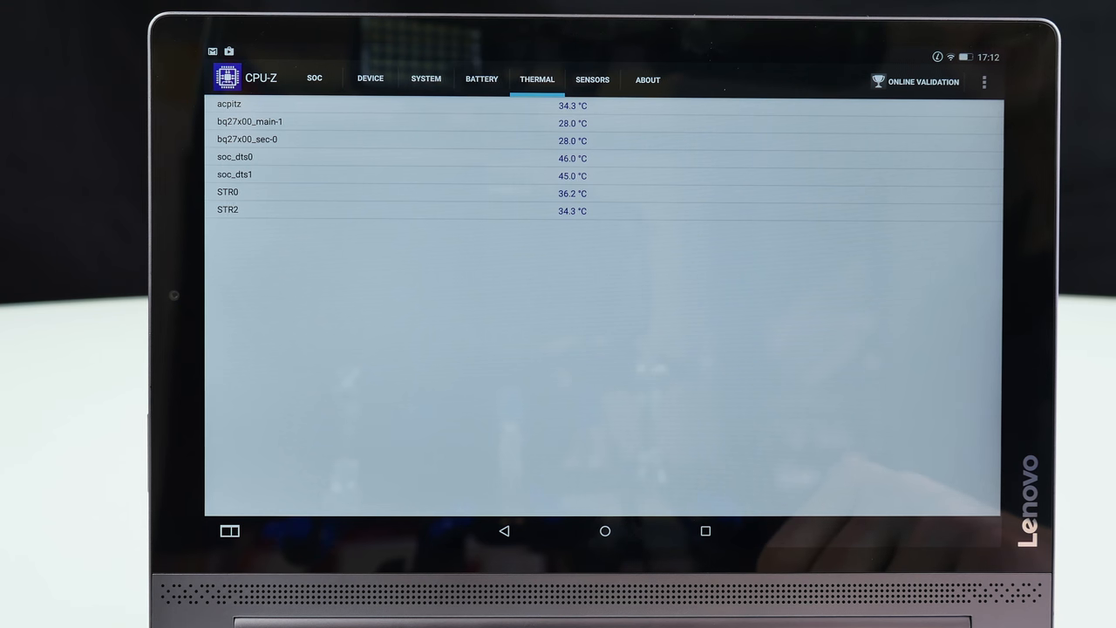
left_click(592, 80)
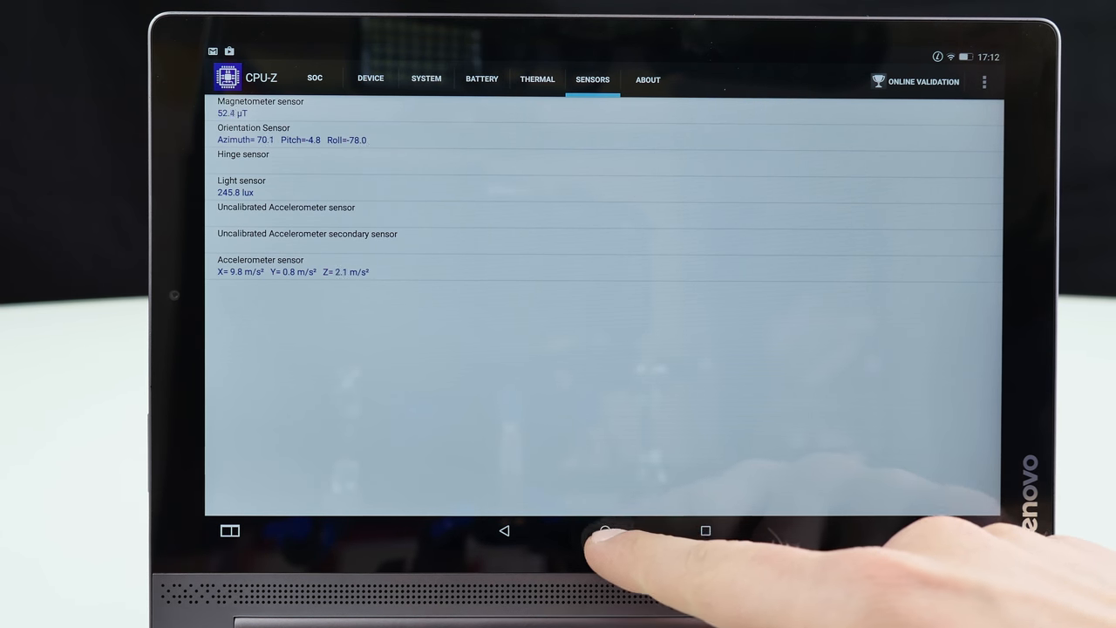
left_click(605, 530)
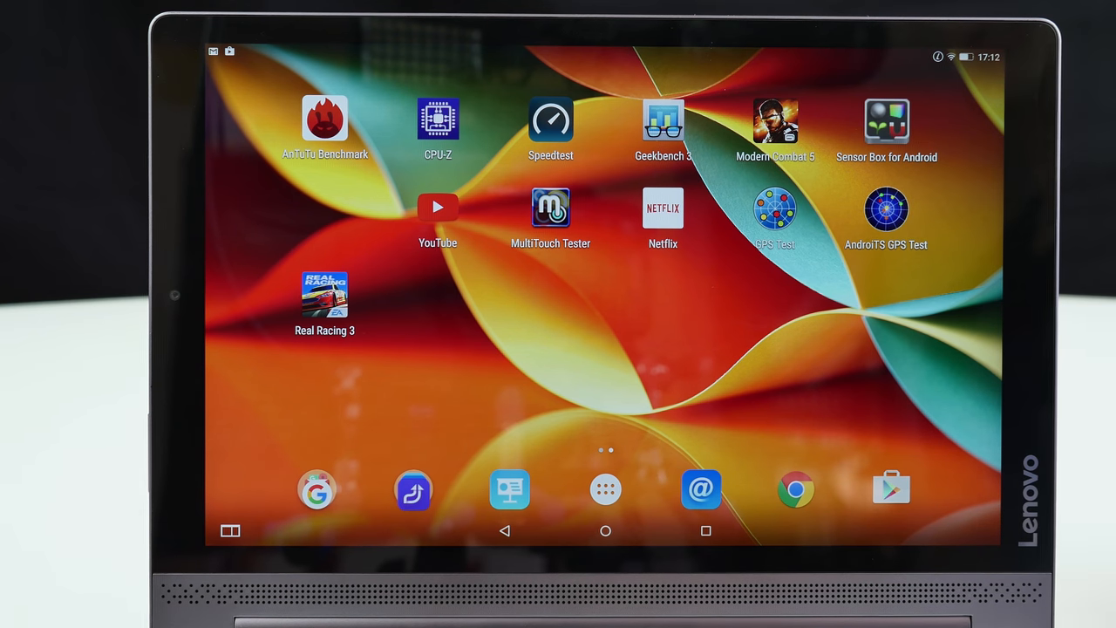
left_click(886, 121)
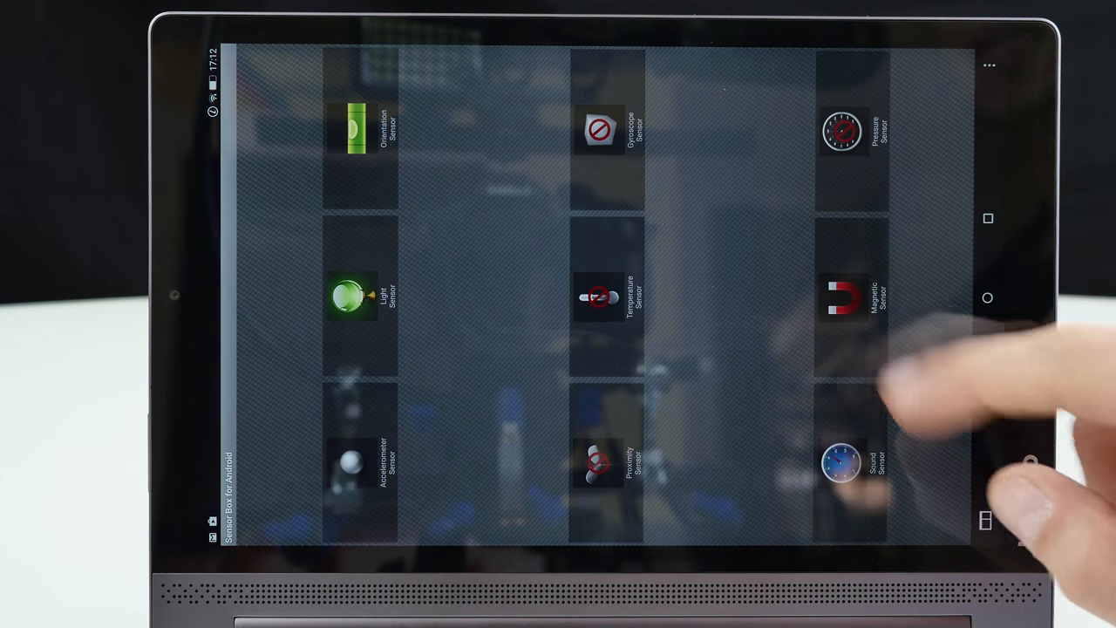
left_click(844, 297)
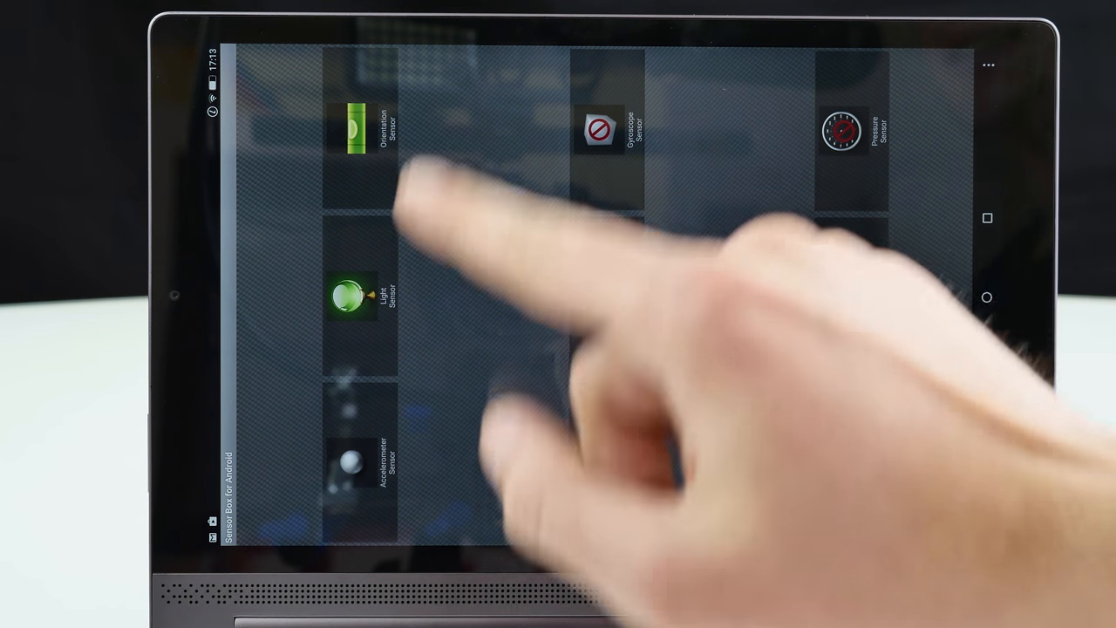
scroll("up", 3)
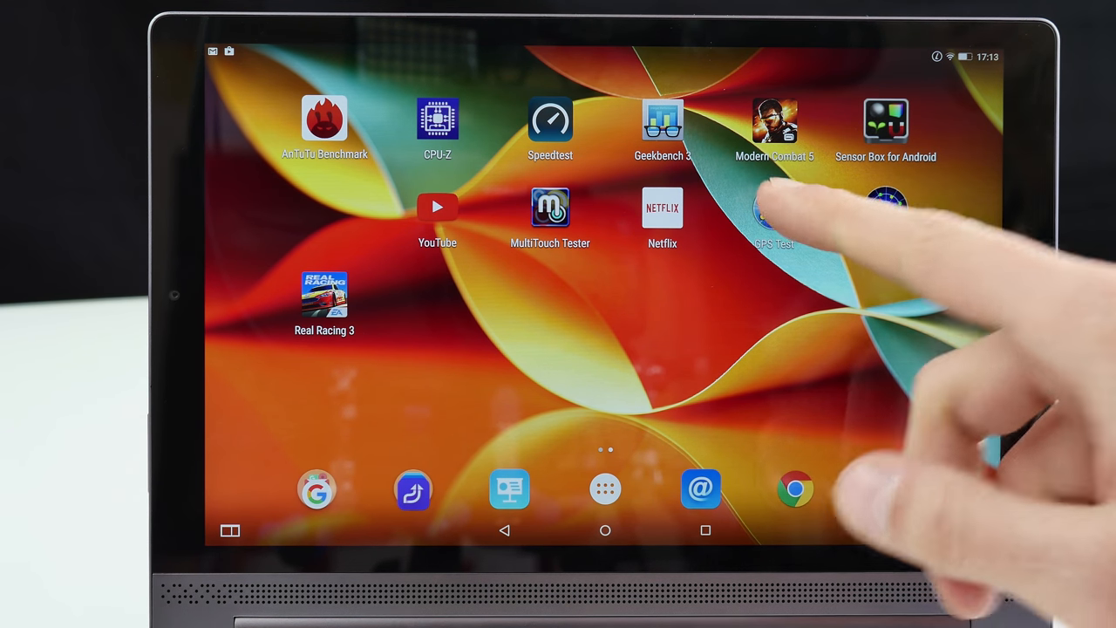
left_click(774, 209)
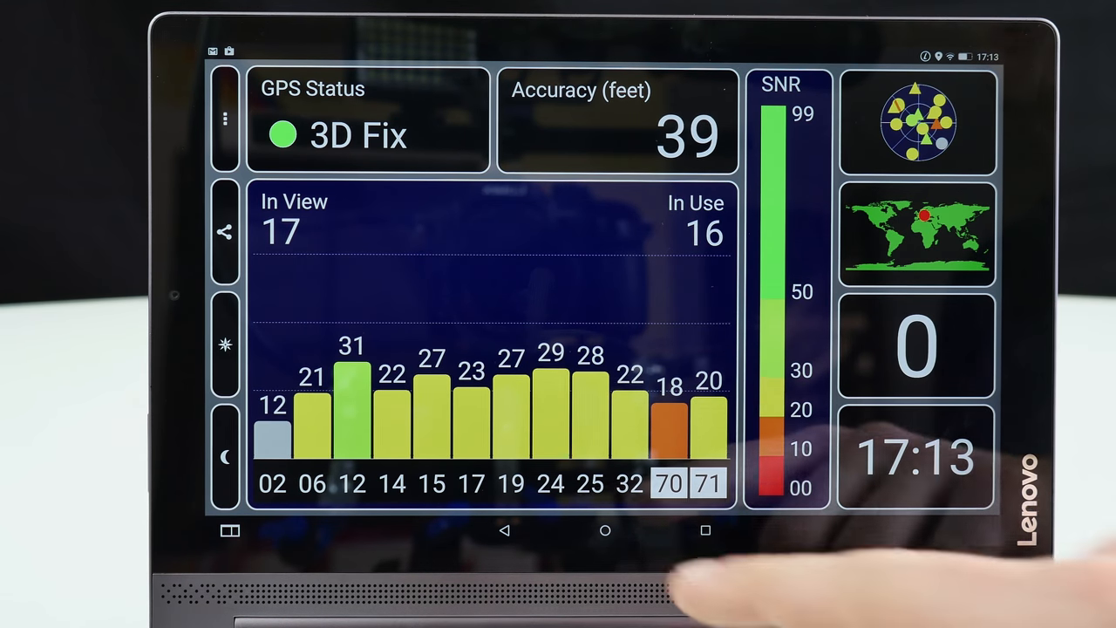
left_click(604, 530)
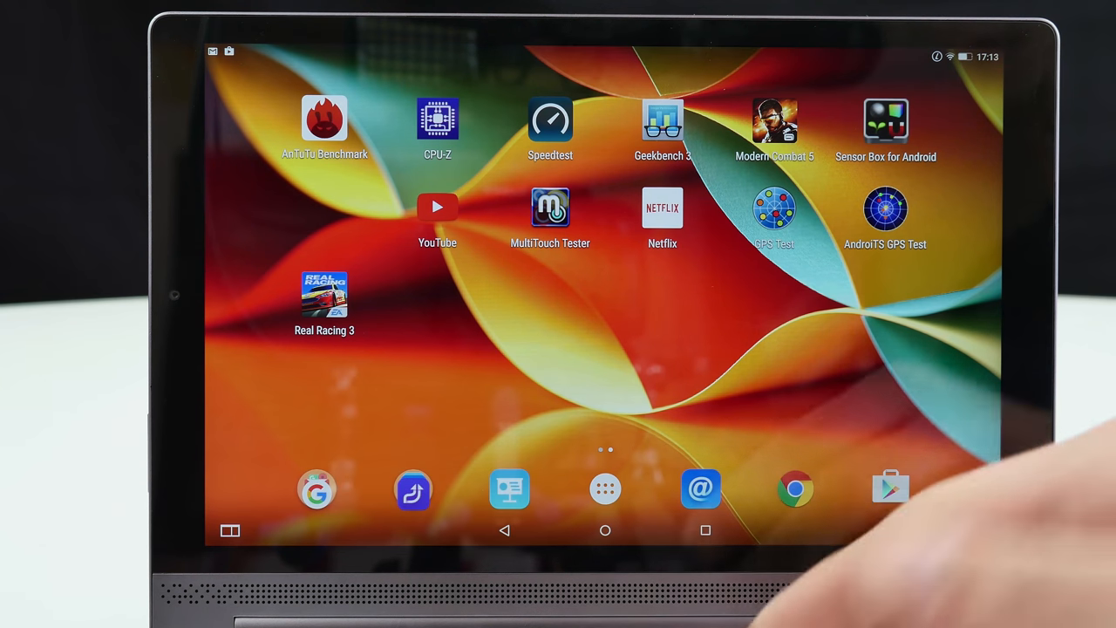